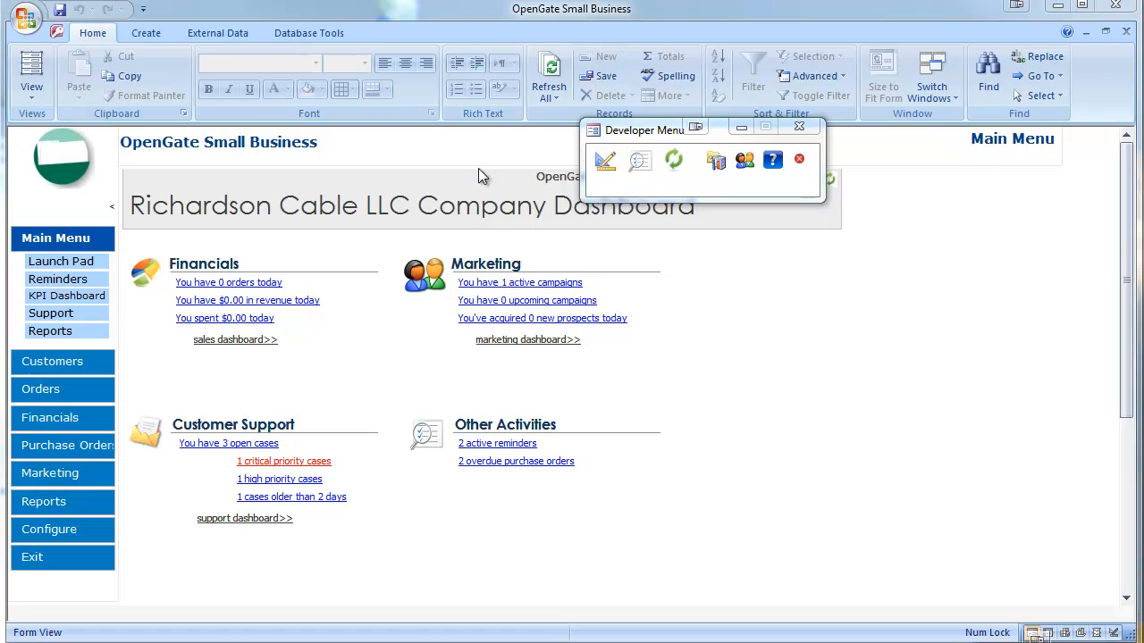
Go to Configure and show the Launch Pad of all feature groups
left_click(50, 529)
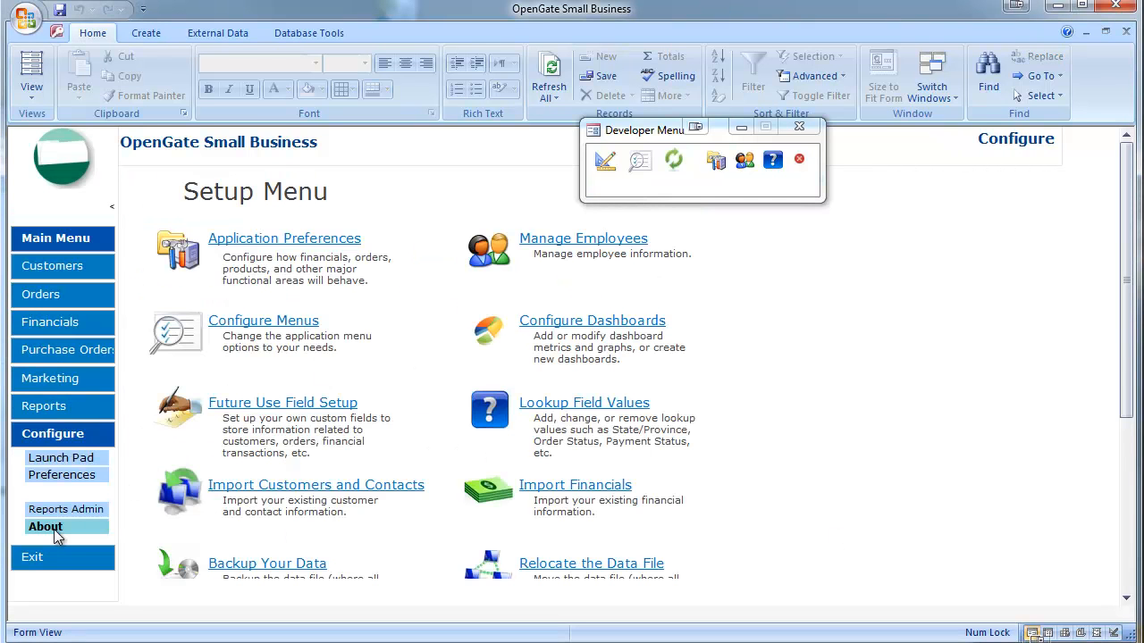
left_click(61, 458)
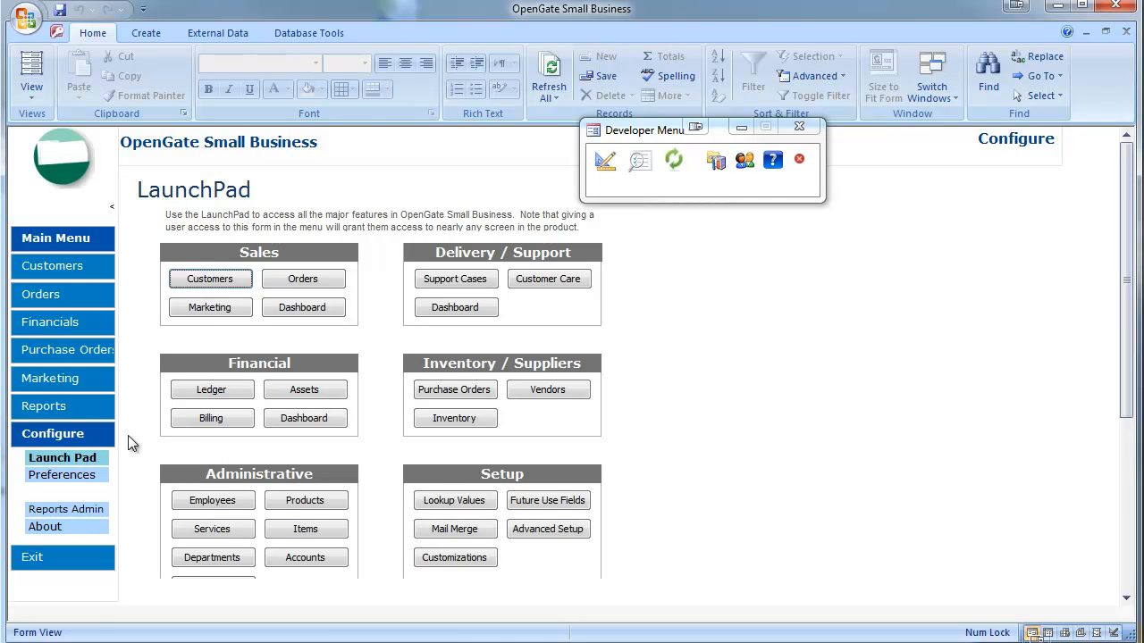
mouse_move(1122, 315)
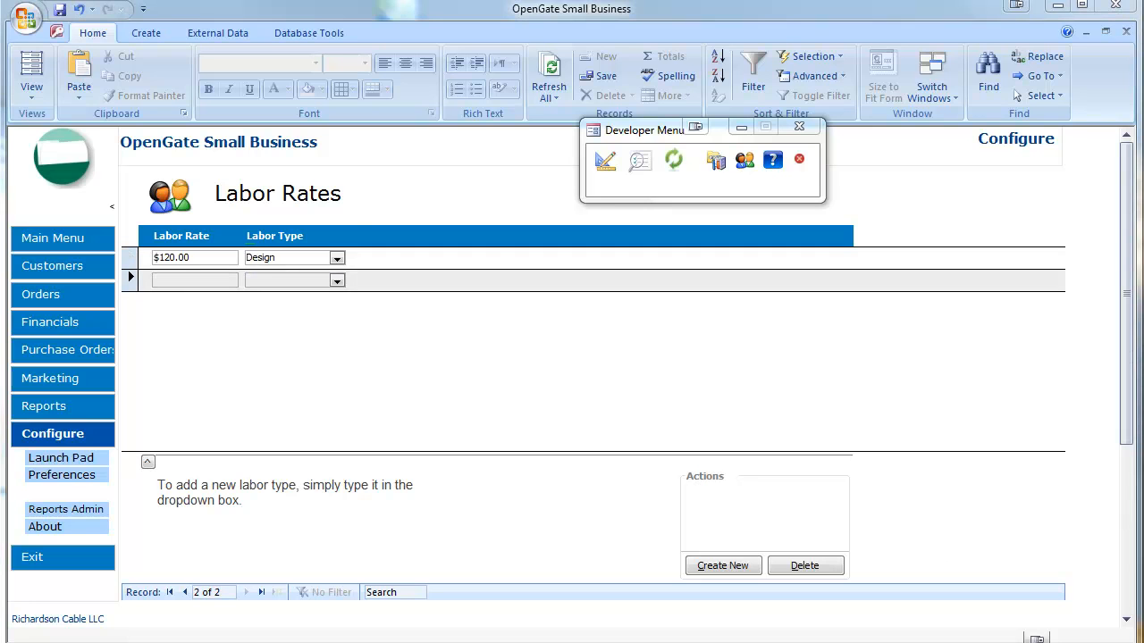
mouse_move(179, 286)
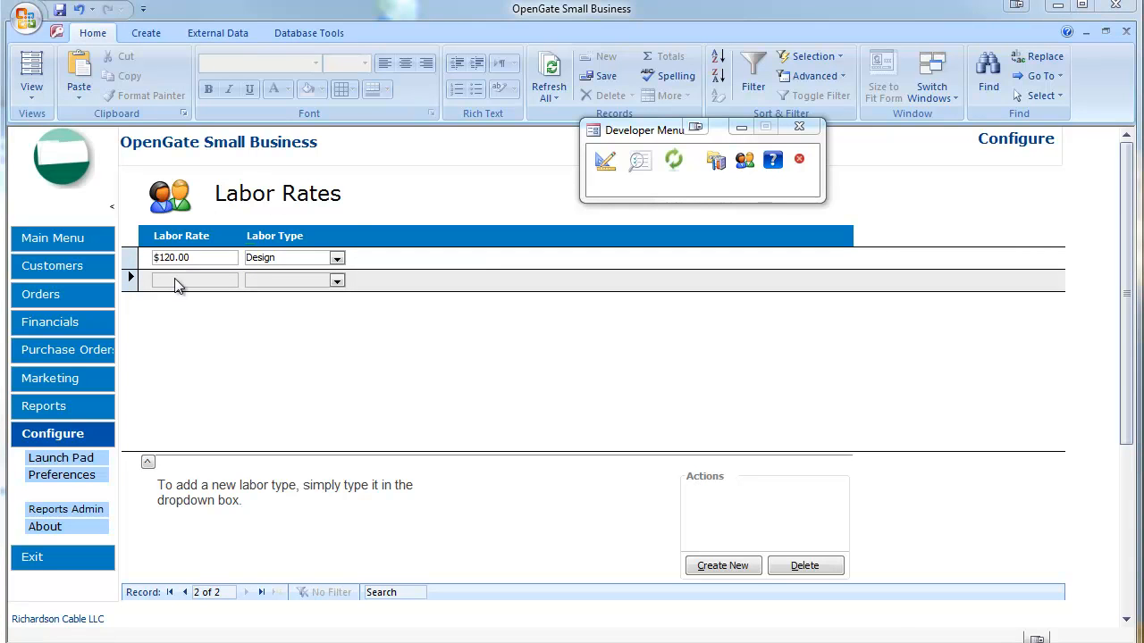
Enter a new $90.00 labor rate with labor type Construction and confirm adding it
left_click(193, 279)
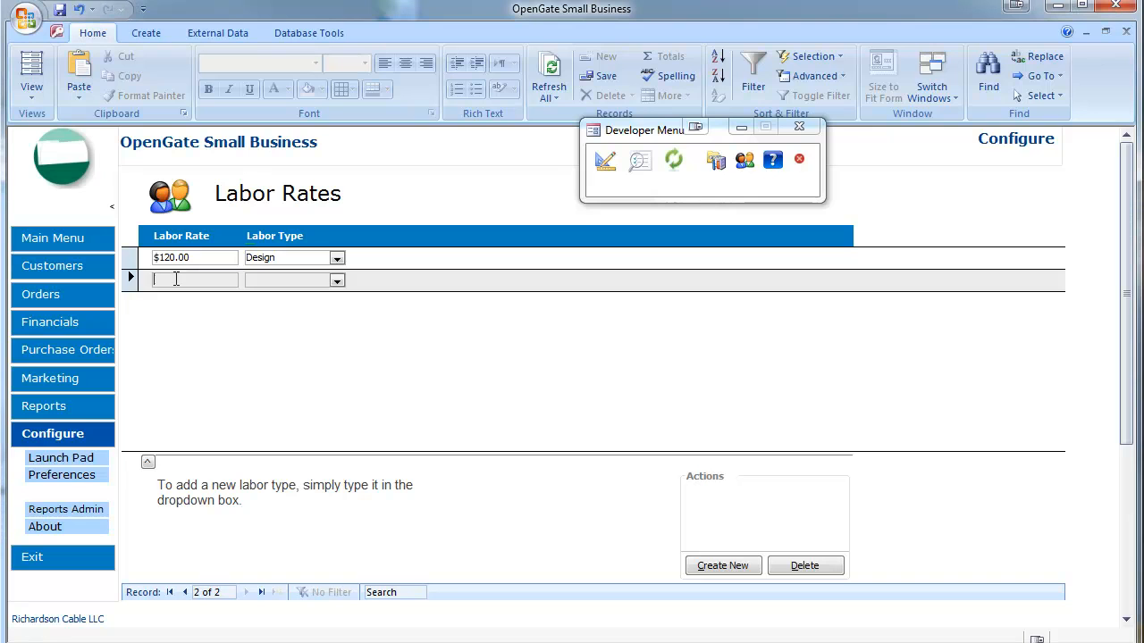
type("90.00")
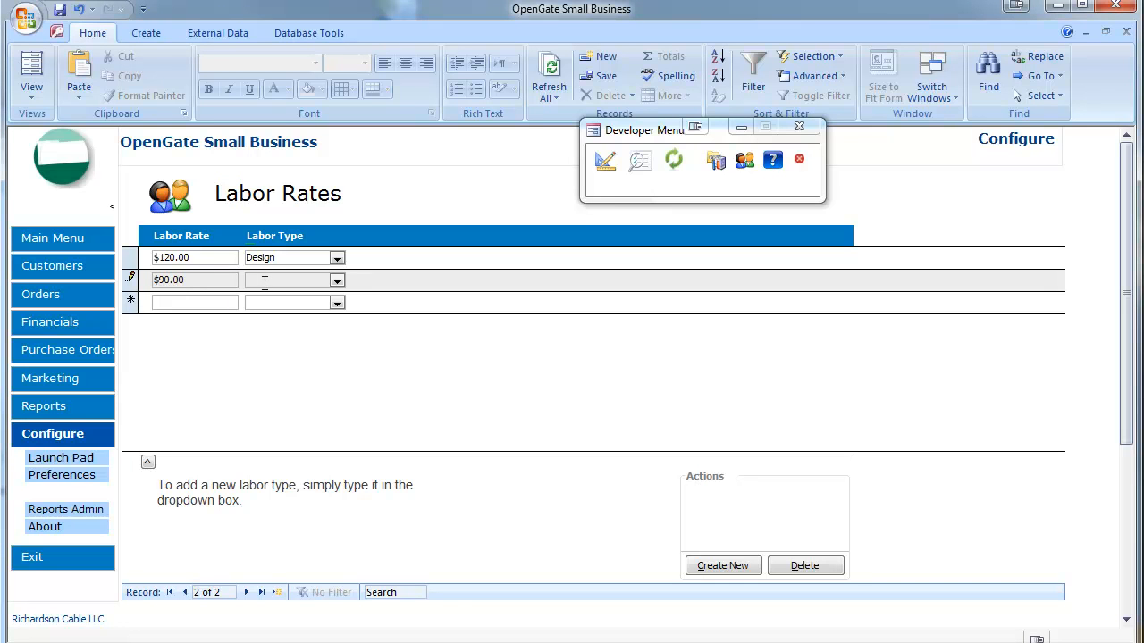
type("Construction")
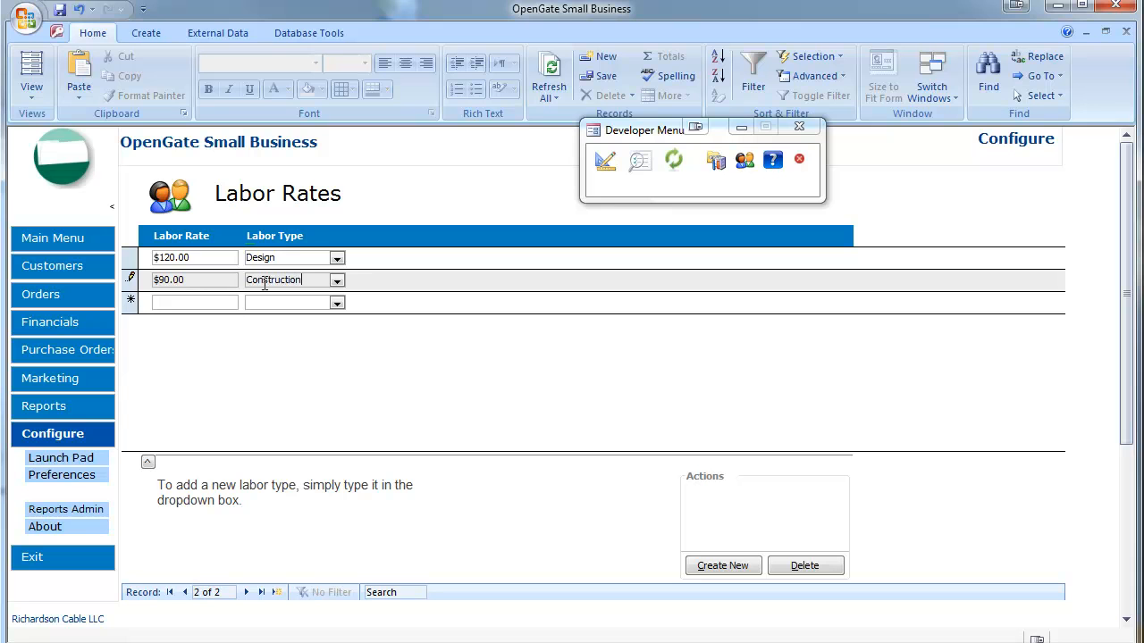
mouse_move(265, 248)
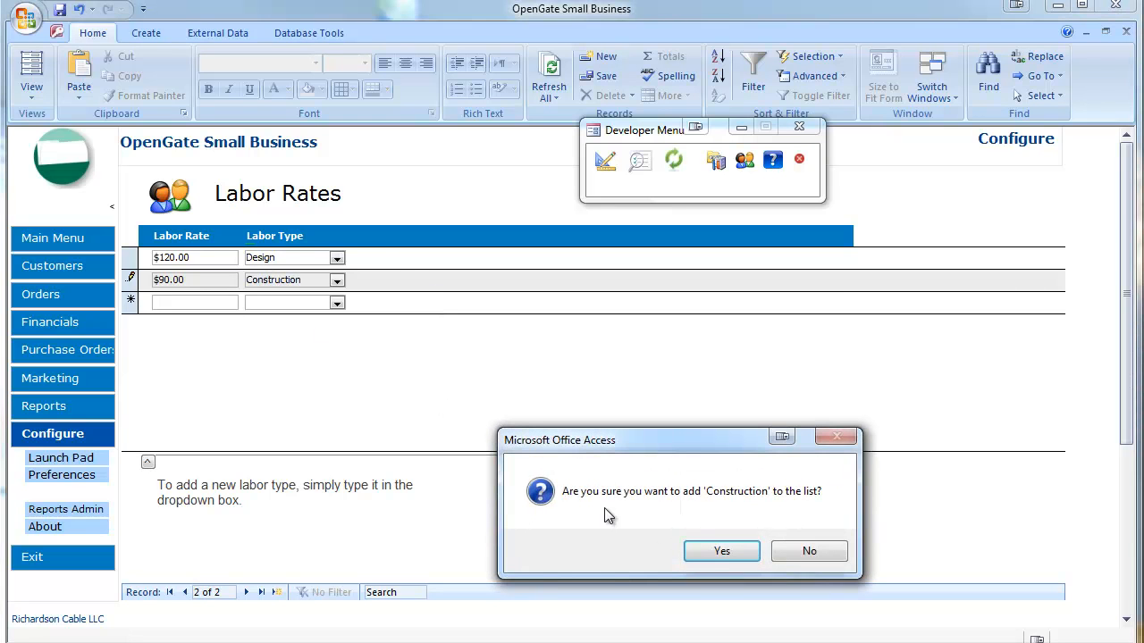
left_click(722, 550)
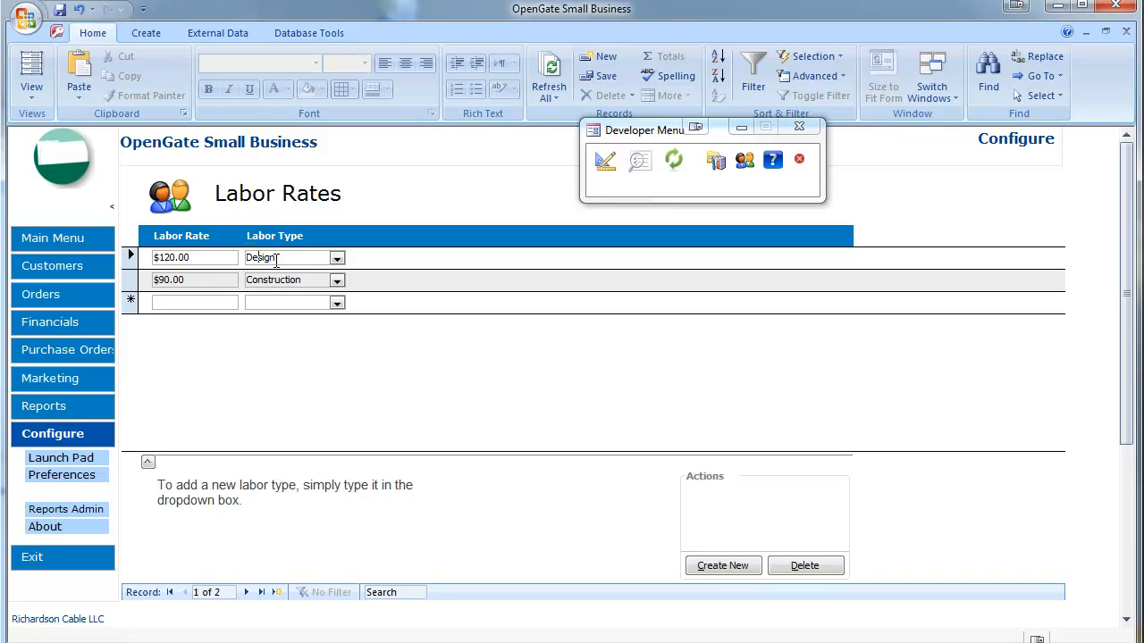
mouse_move(640, 563)
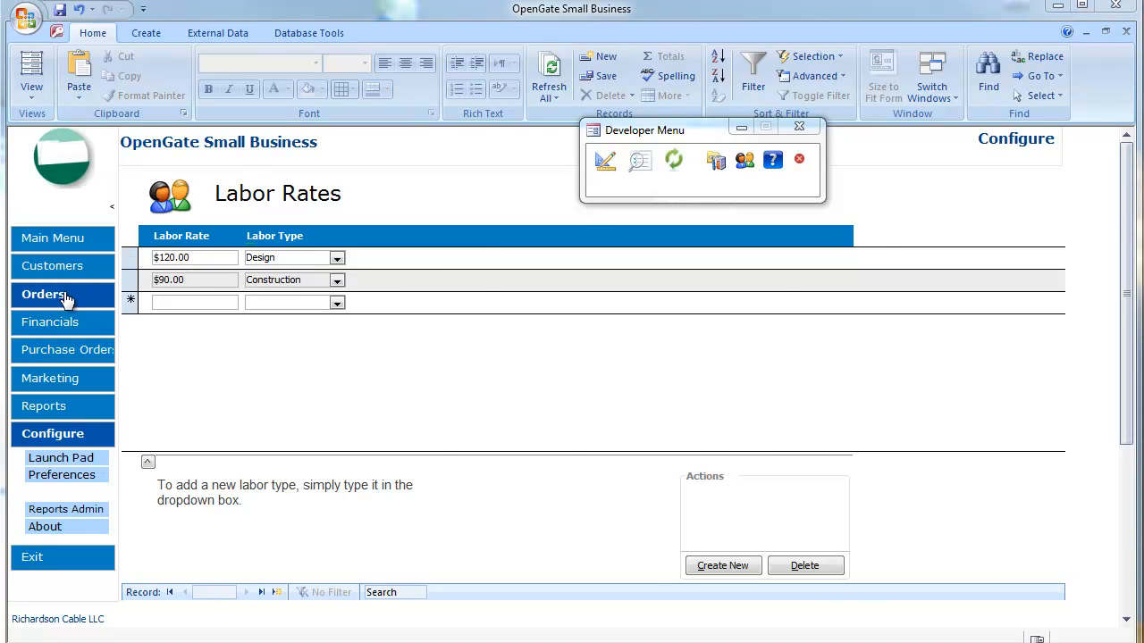
left_click(43, 293)
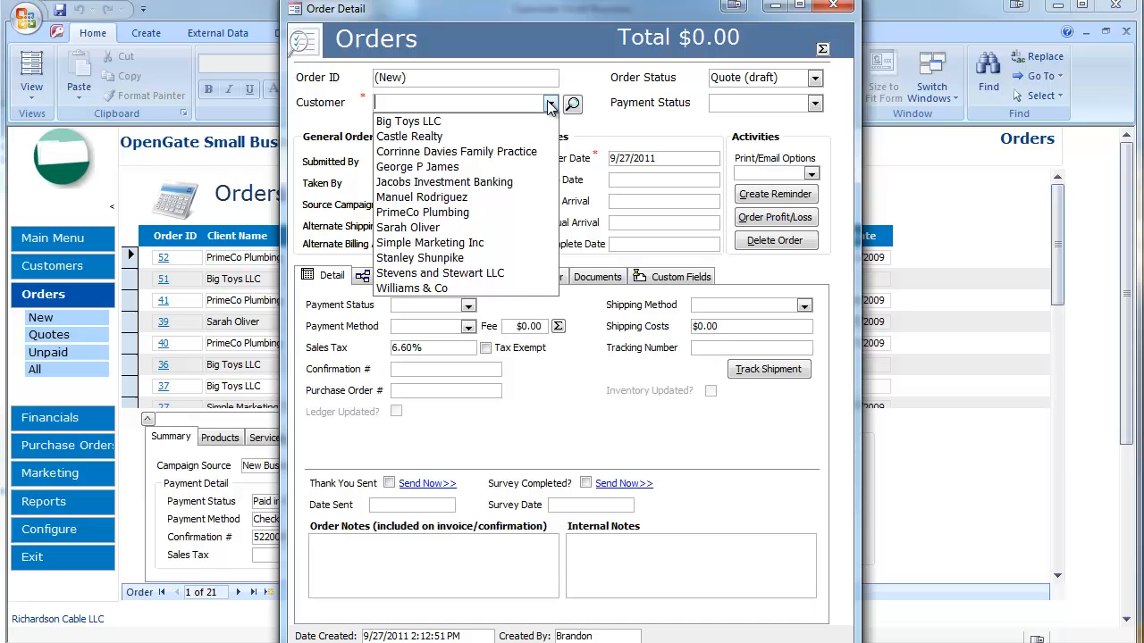
left_click(418, 168)
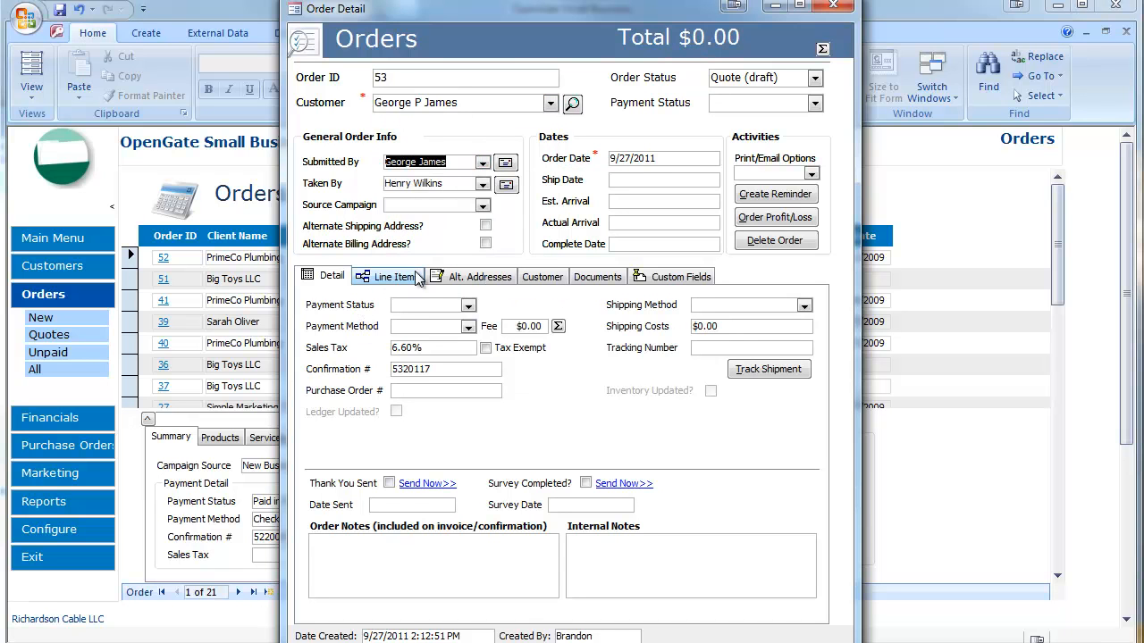
left_click(393, 275)
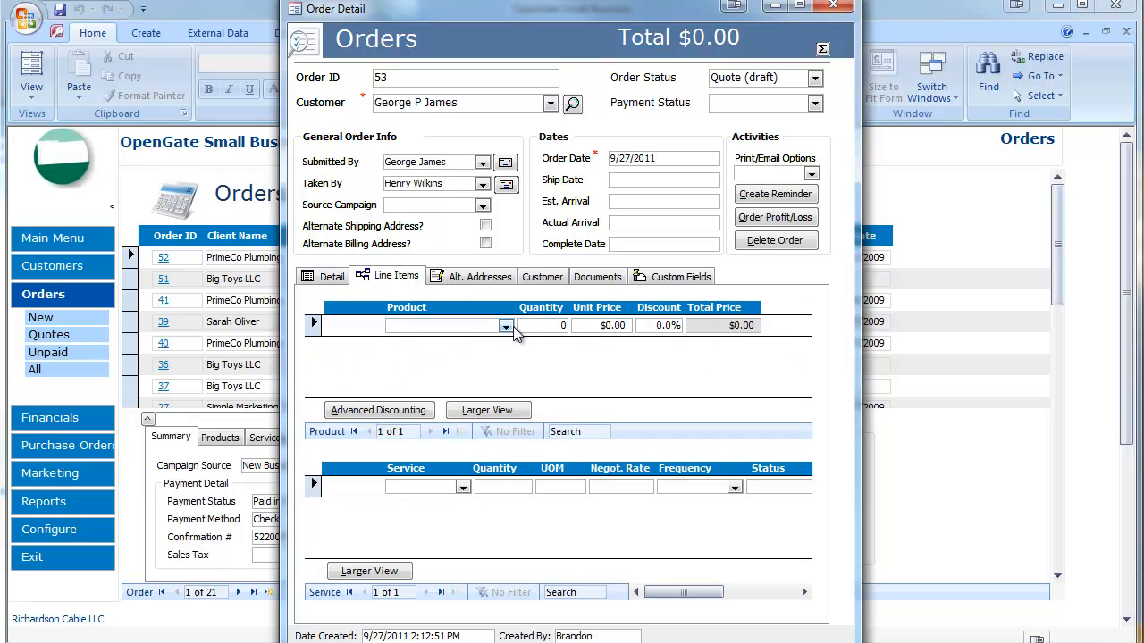
left_click(508, 325)
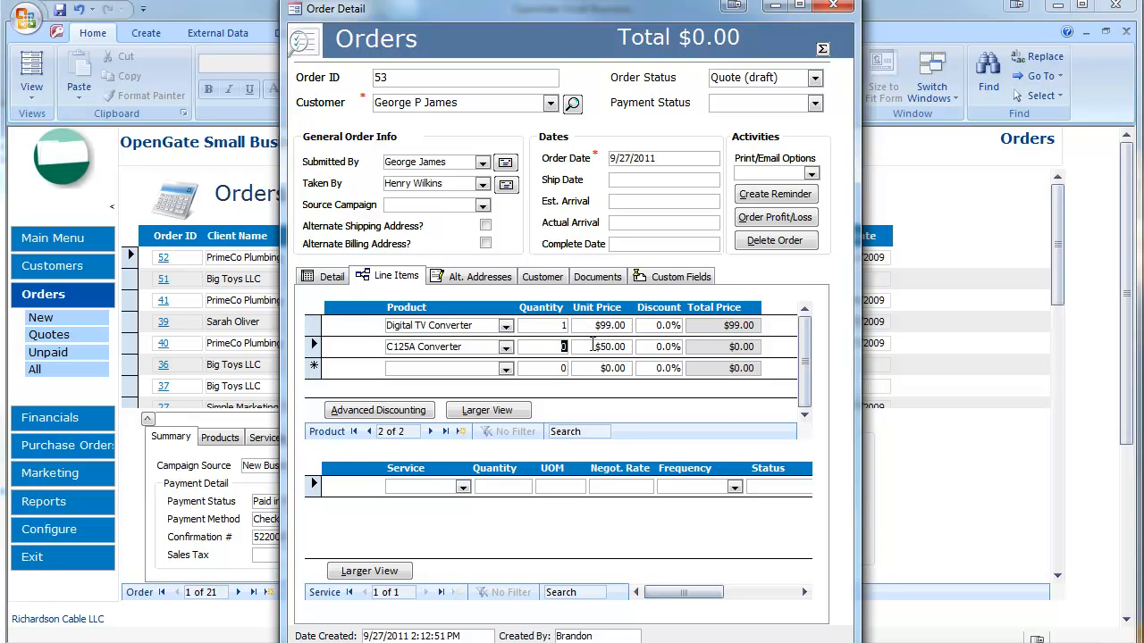
type("5")
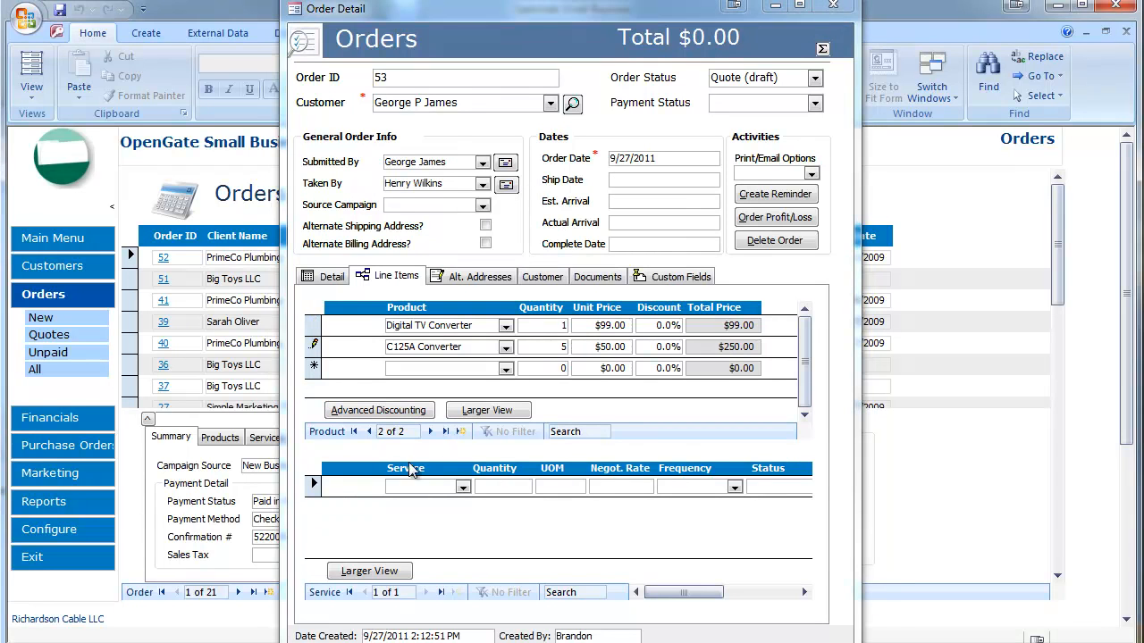
Commit the product lines and add Dish Installation service rows with their actual hours
left_click(461, 486)
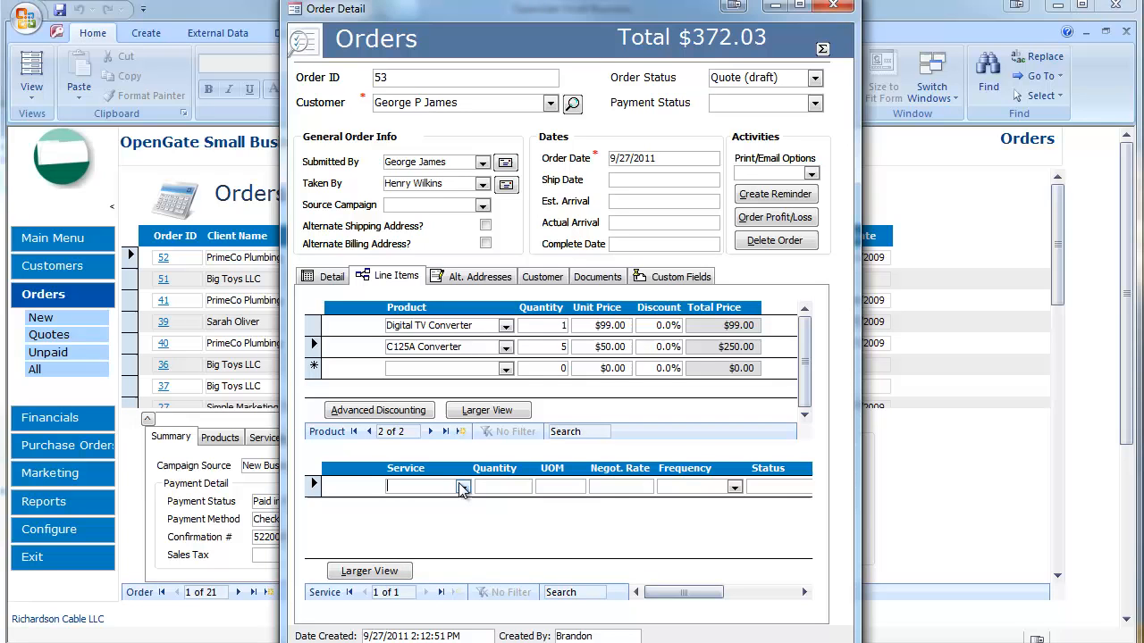
left_click(462, 487)
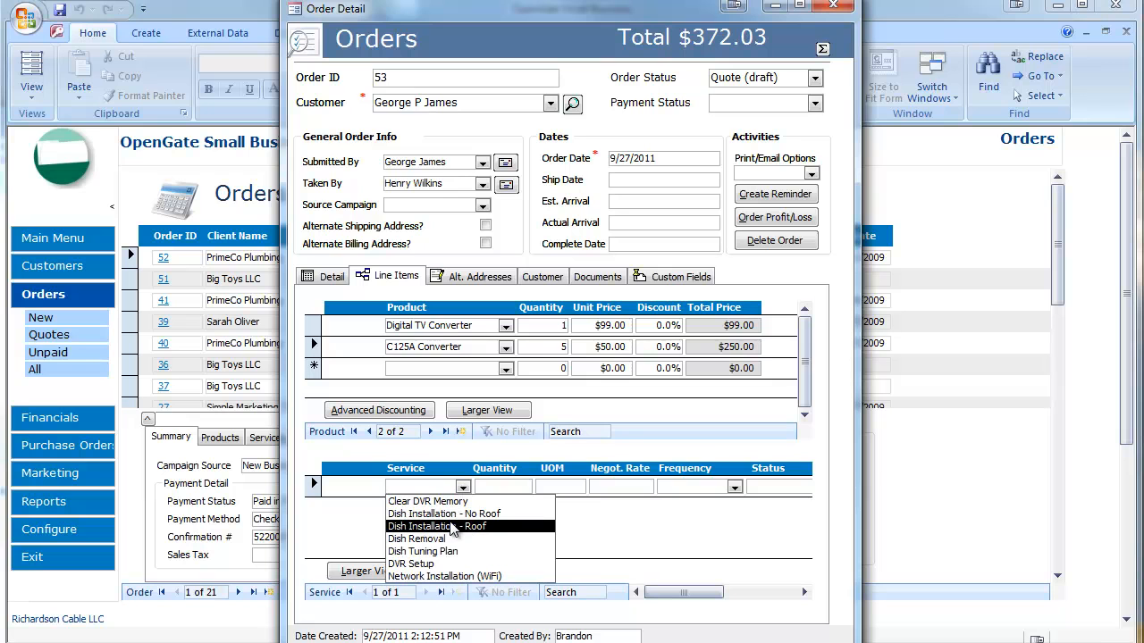
left_click(436, 526)
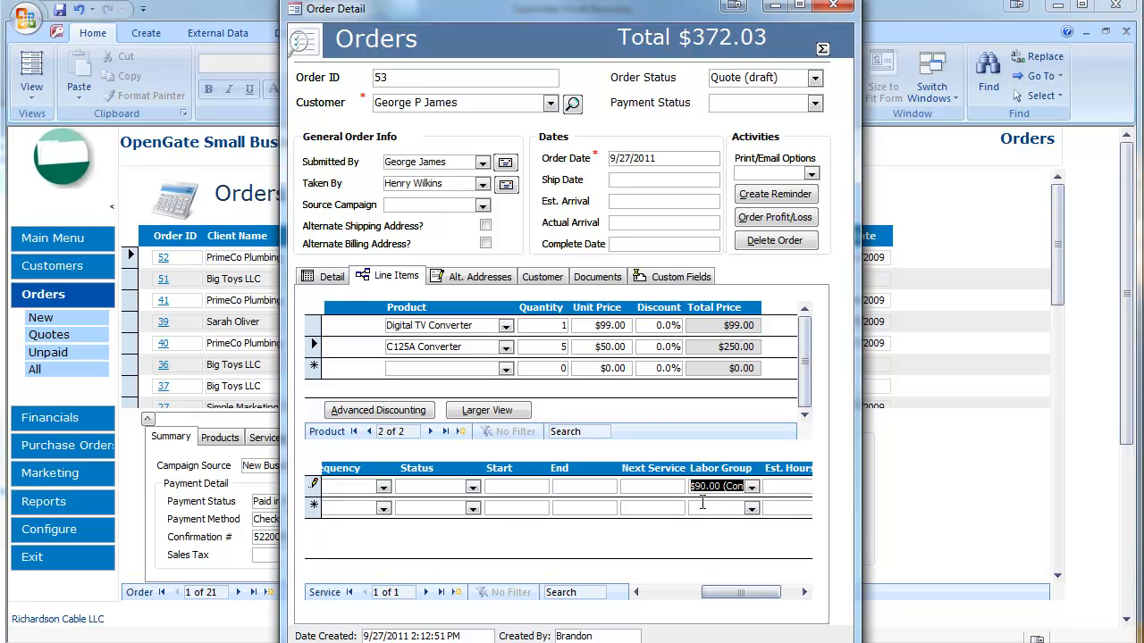
left_click_drag(715, 591, 760, 592)
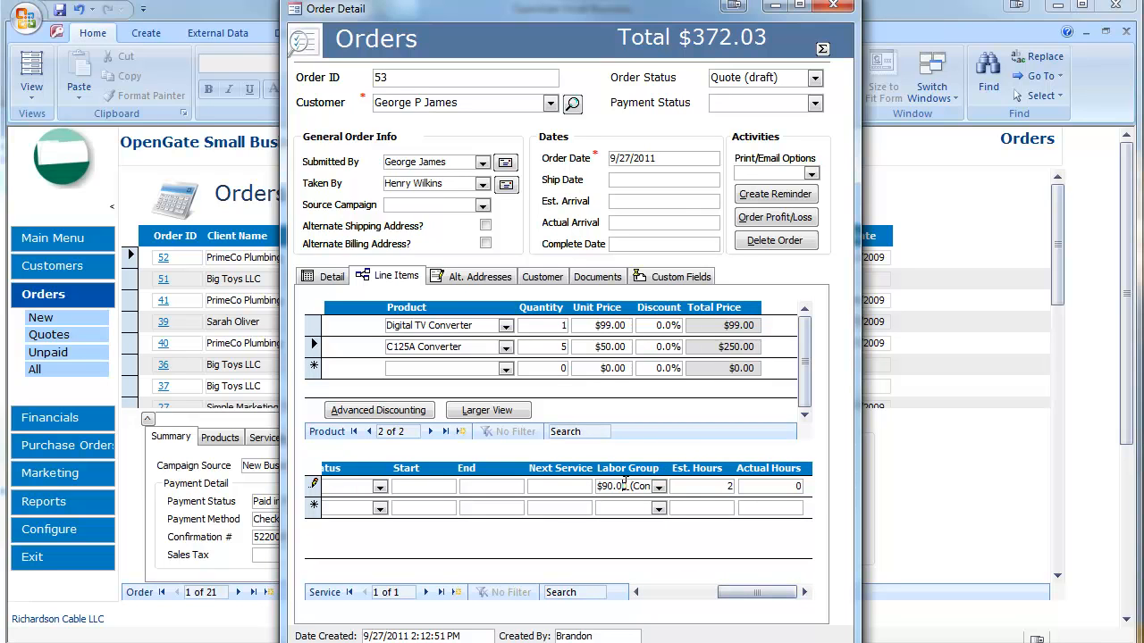
mouse_move(686, 502)
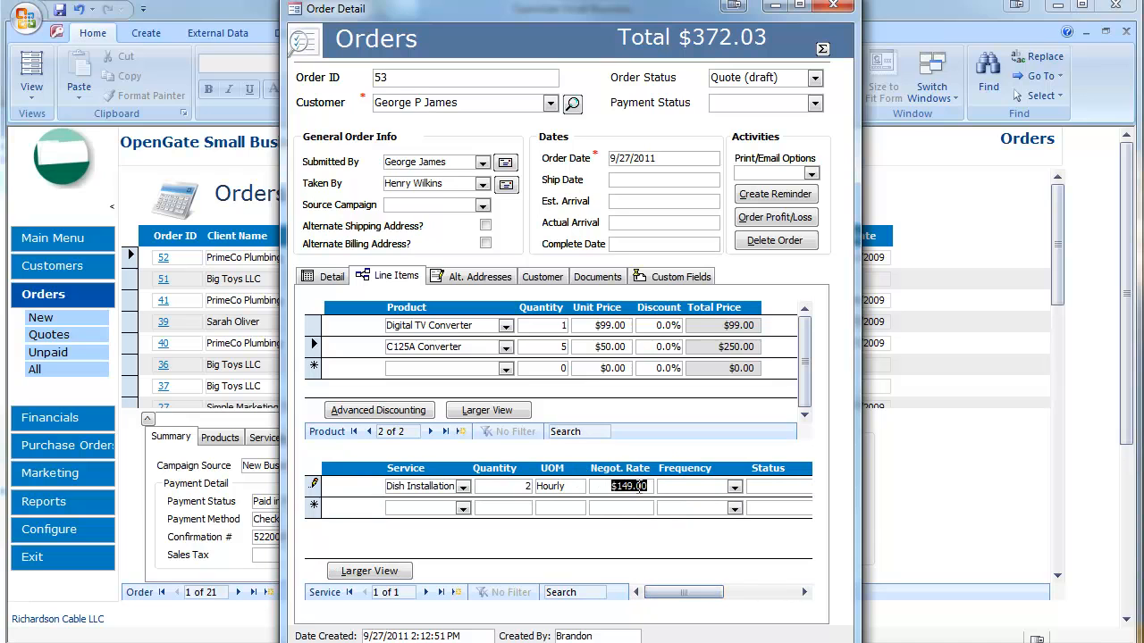
left_click_drag(653, 591, 711, 592)
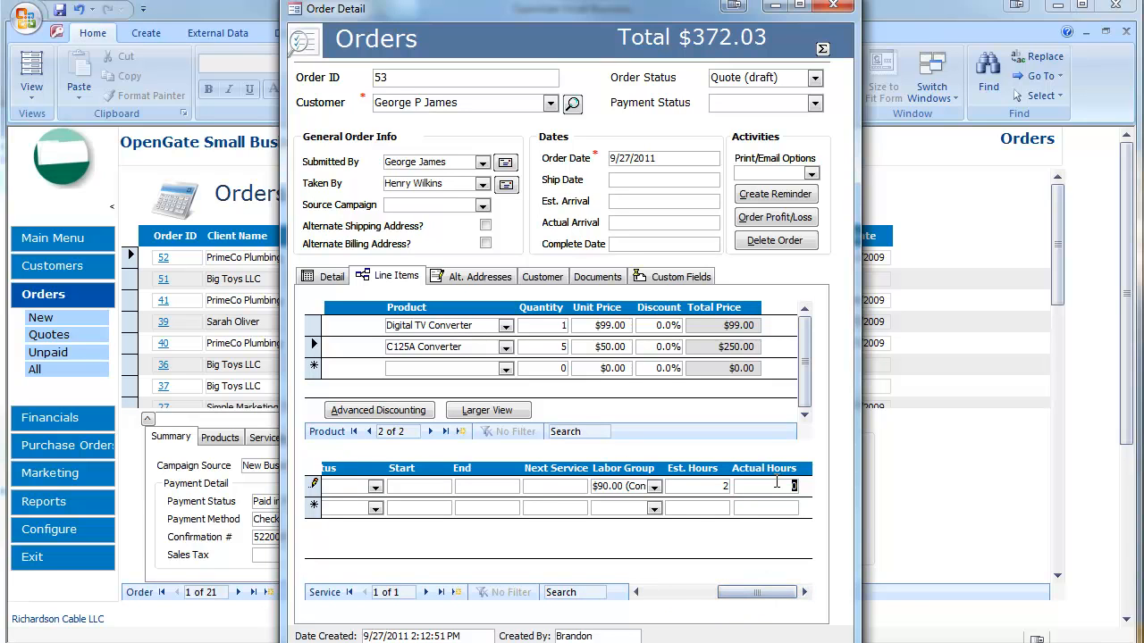
left_click(463, 507)
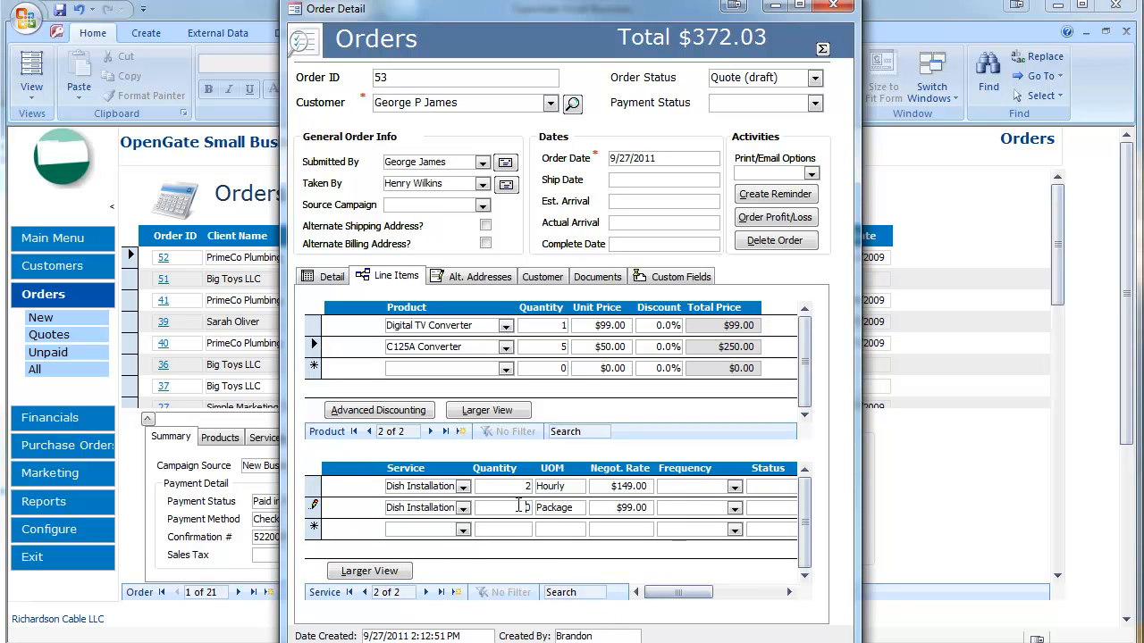
Make the second Dish Installation line 3 hourly at $160.00 with 2.5 actual hours
left_click(462, 508)
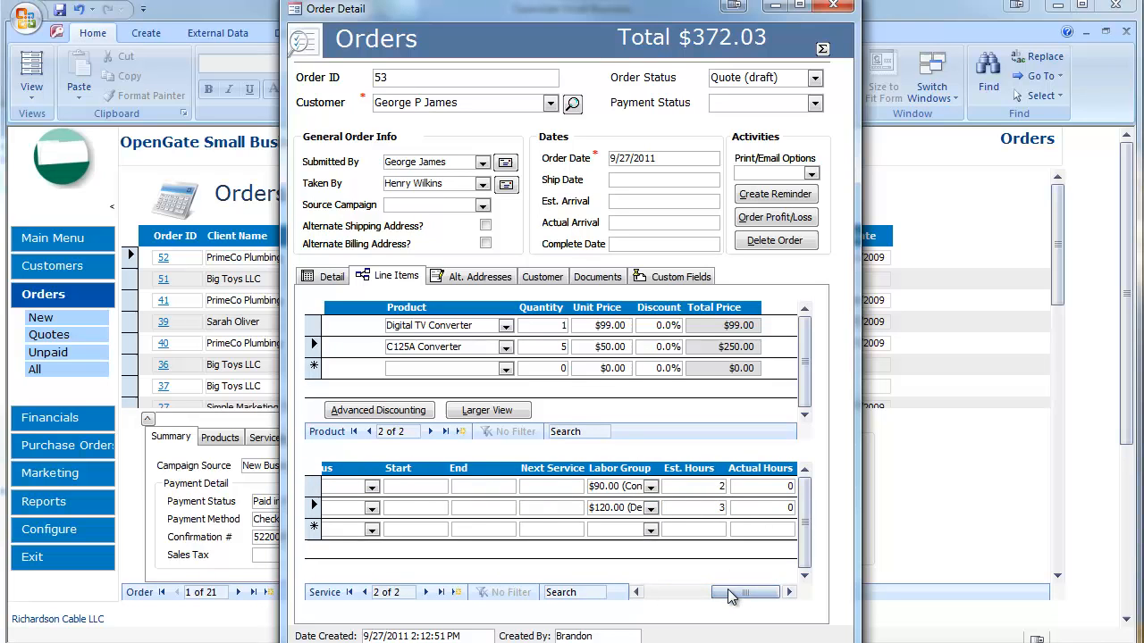
left_click_drag(747, 593, 677, 594)
type("13")
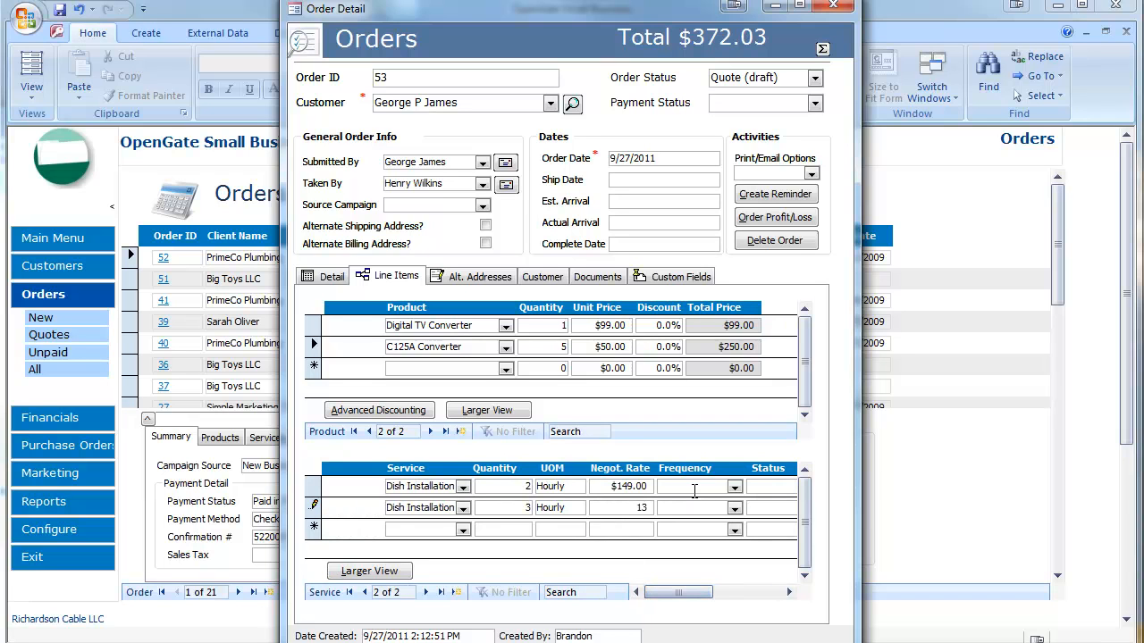
mouse_move(645, 508)
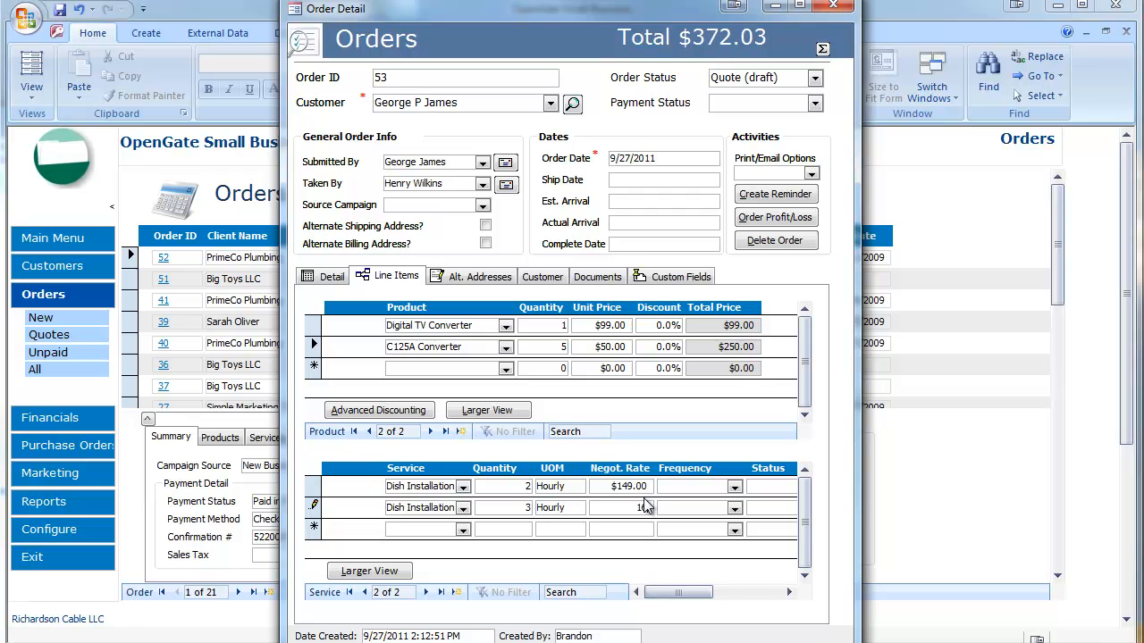
type("160.00")
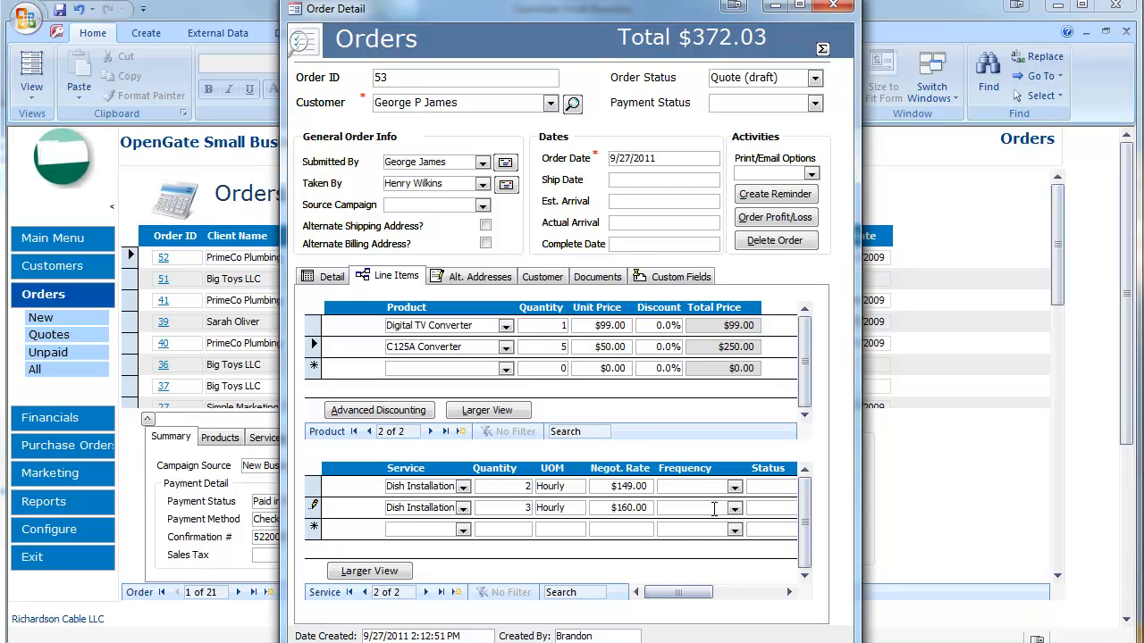
left_click(693, 508)
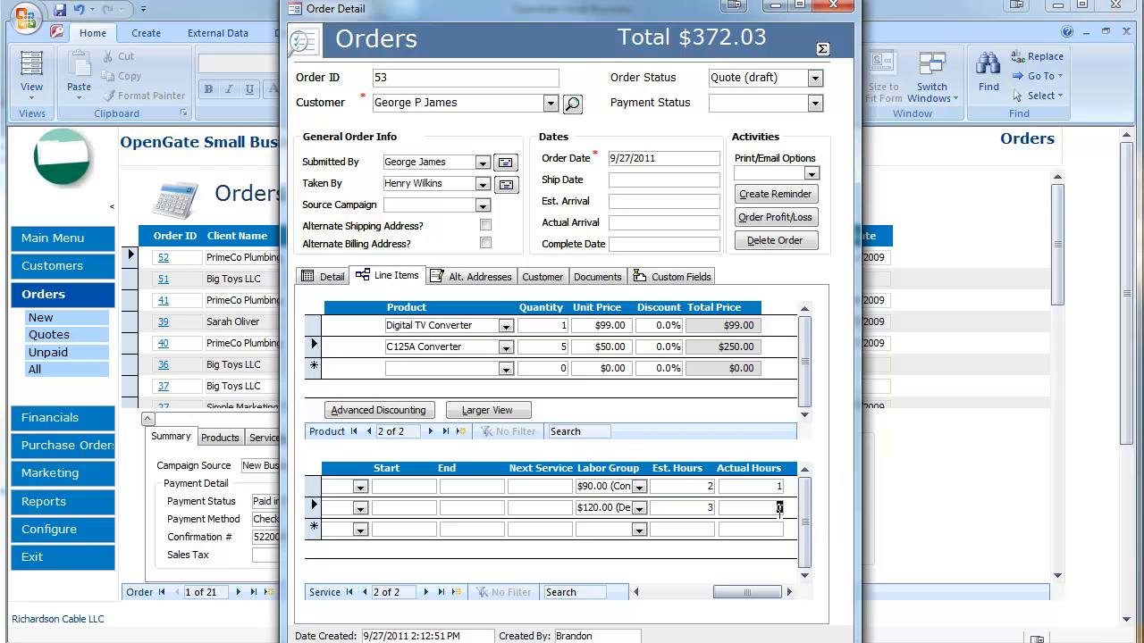
type("2.5")
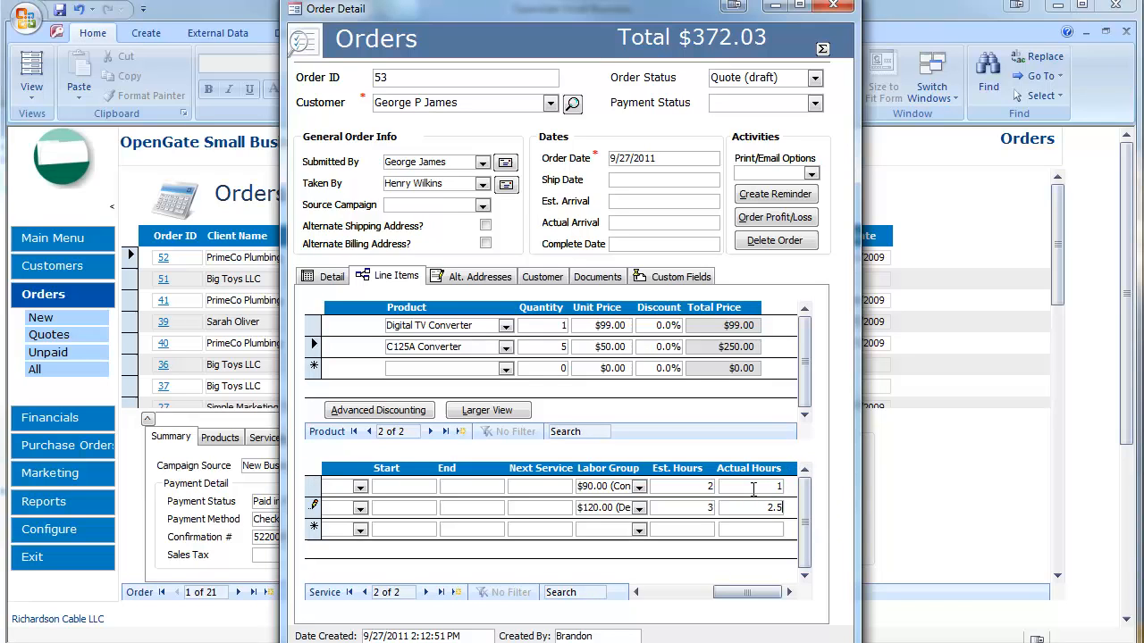
mouse_move(736, 479)
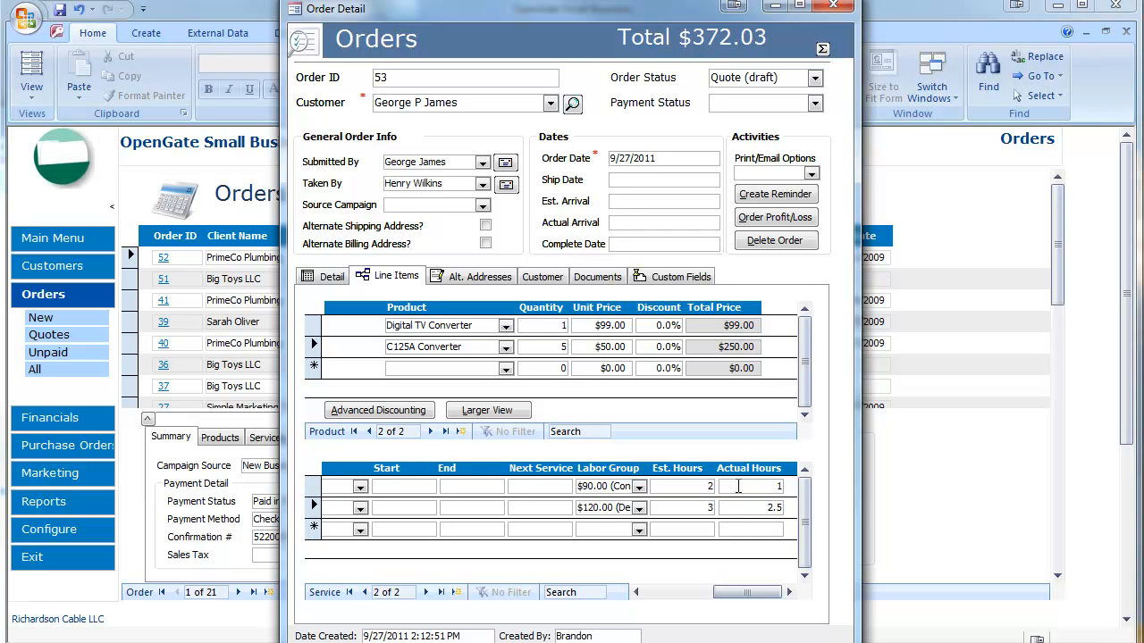
Preview order 53 as an invoice from the Print/Email options
left_click(811, 173)
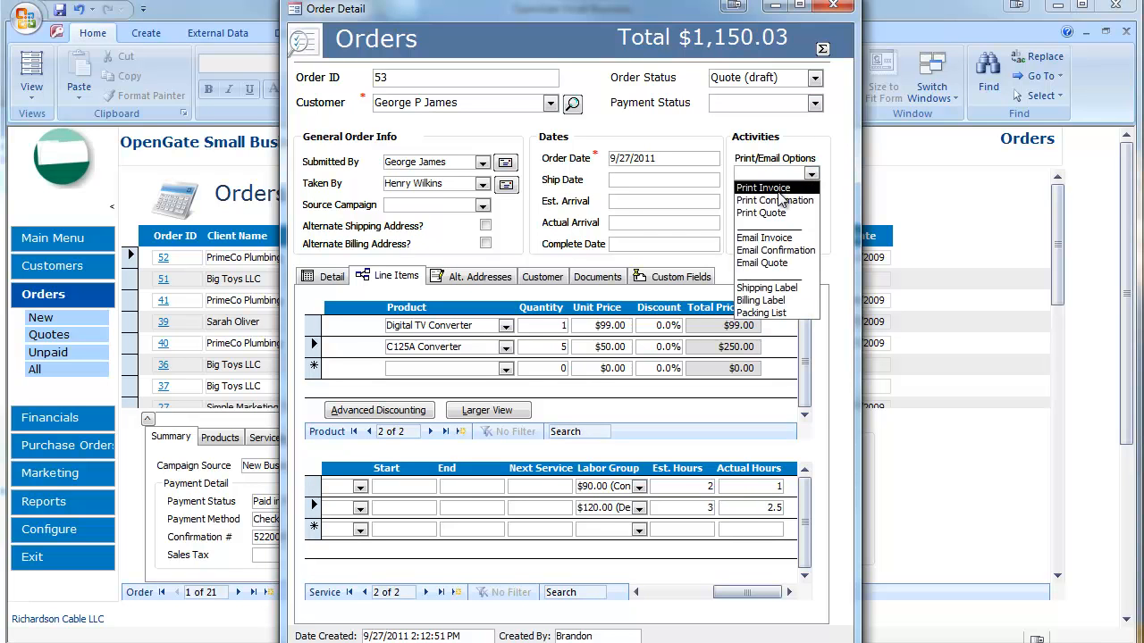
left_click(765, 187)
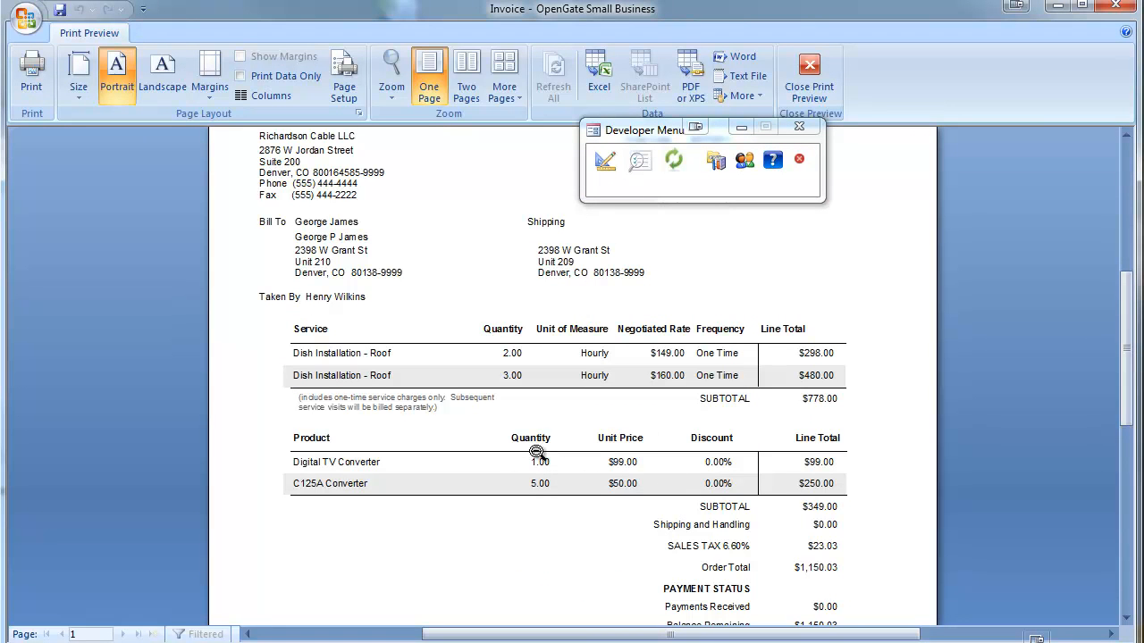
mouse_move(489, 354)
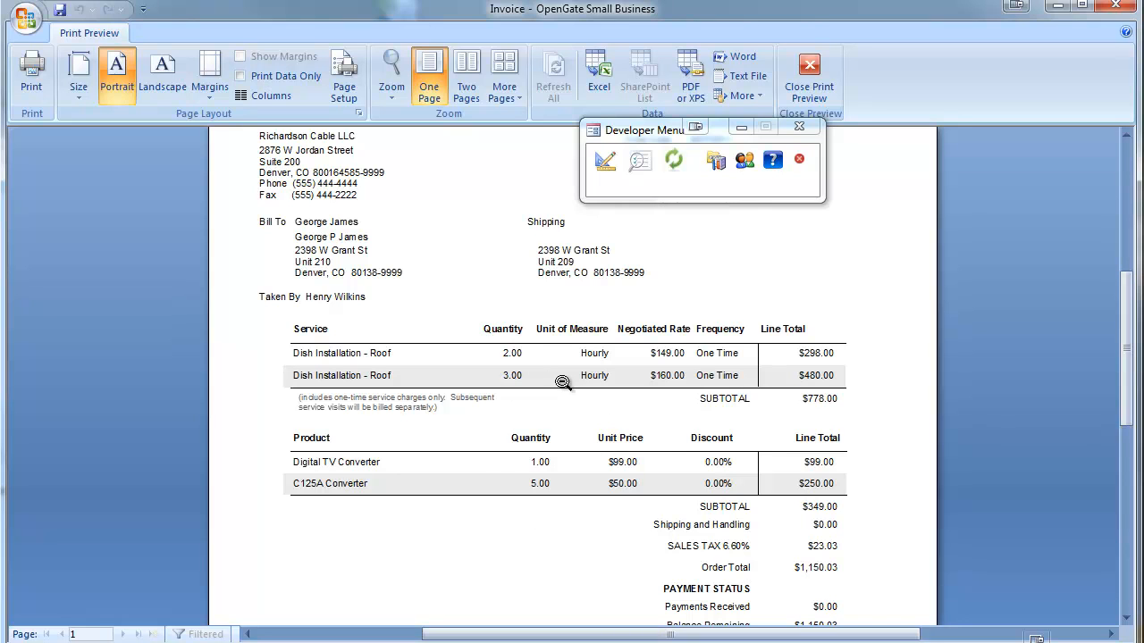
mouse_move(597, 377)
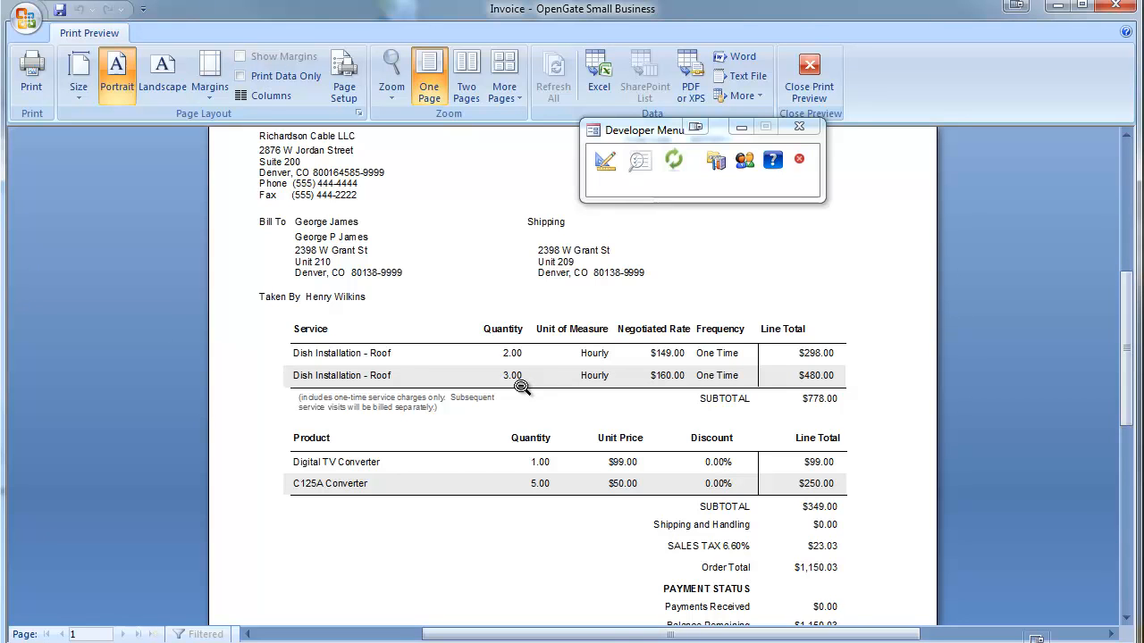
mouse_move(613, 359)
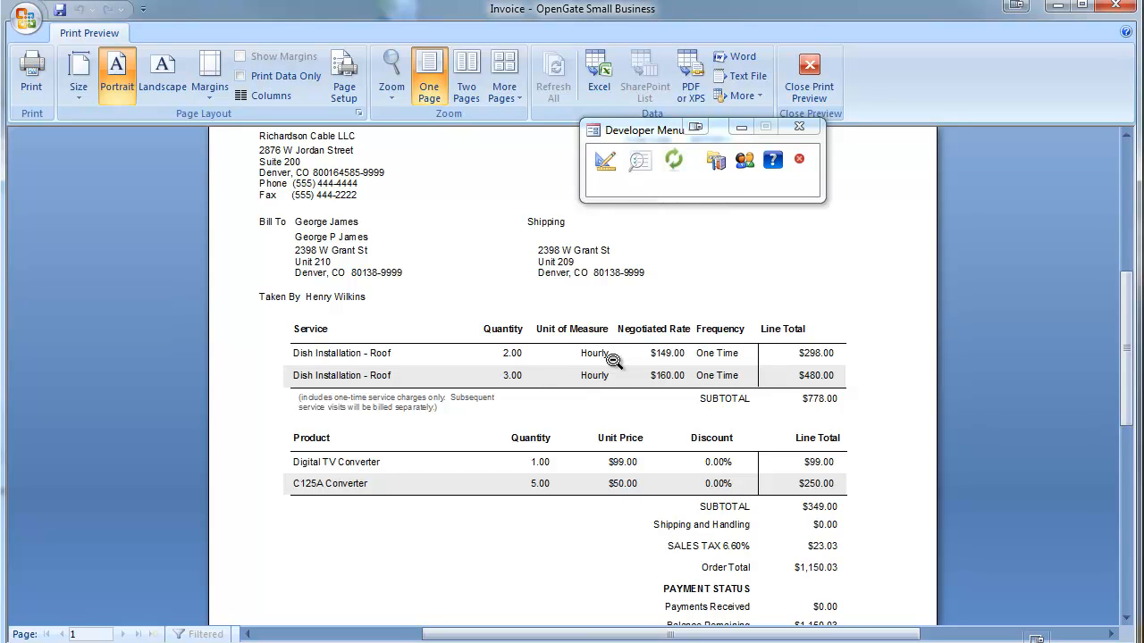
mouse_move(765, 366)
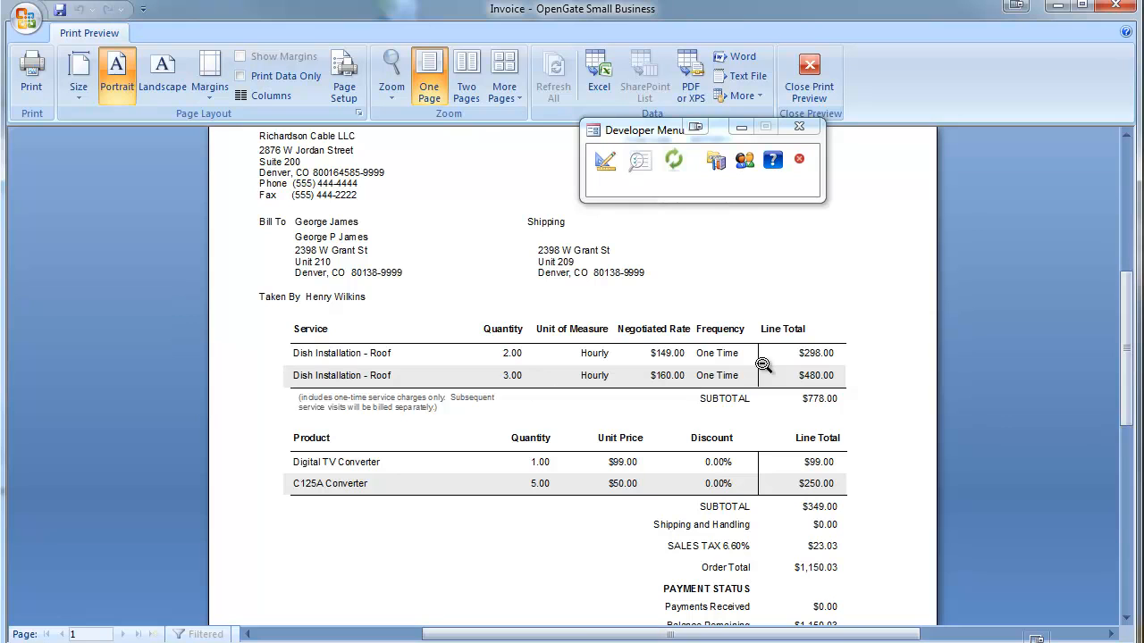
mouse_move(487, 358)
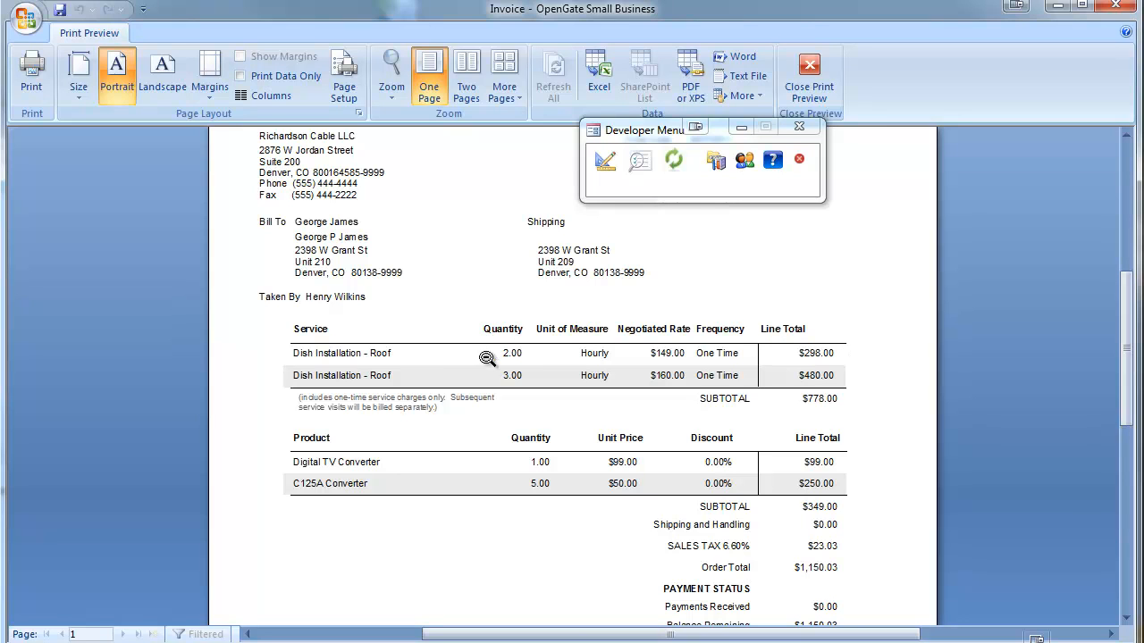
mouse_move(554, 354)
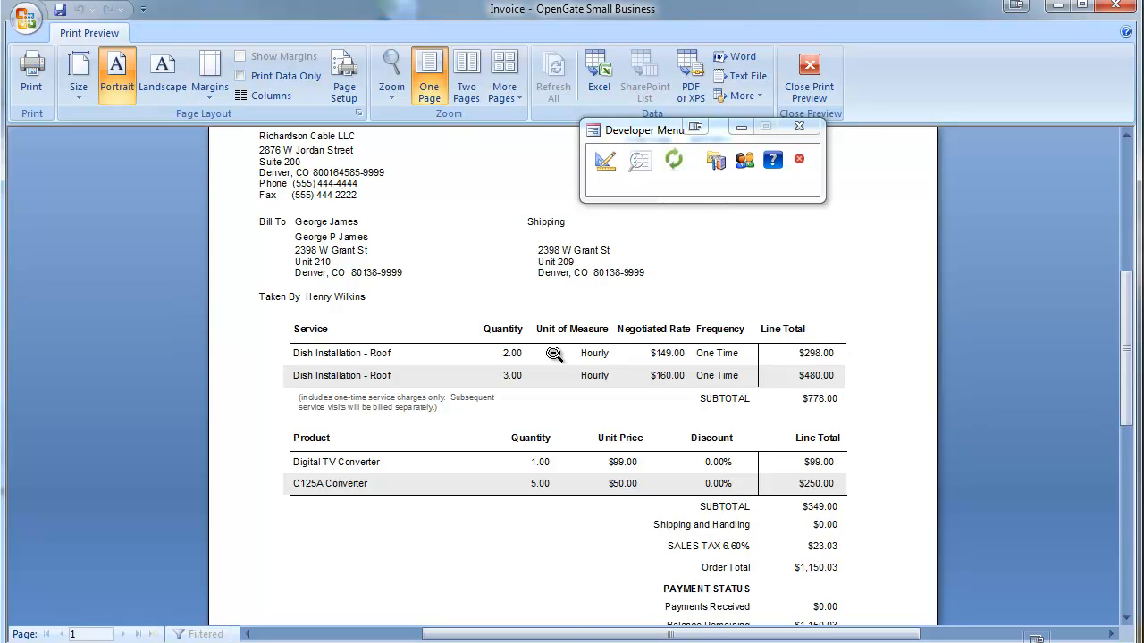
mouse_move(654, 354)
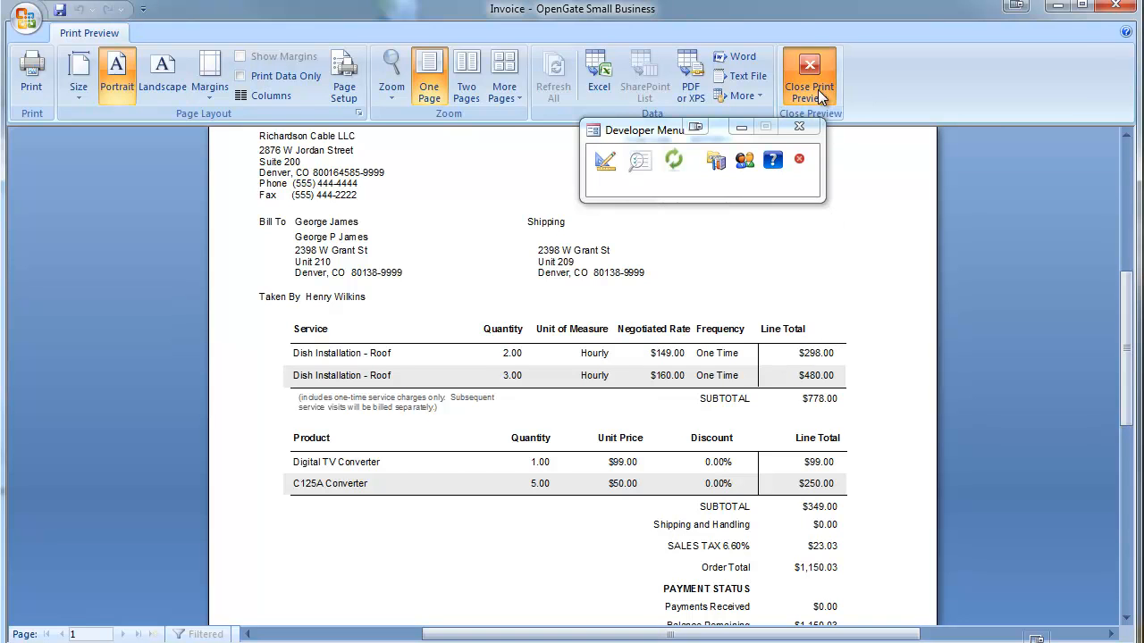
Close the invoice preview and reopen order 53's details, checking its line items
left_click(808, 75)
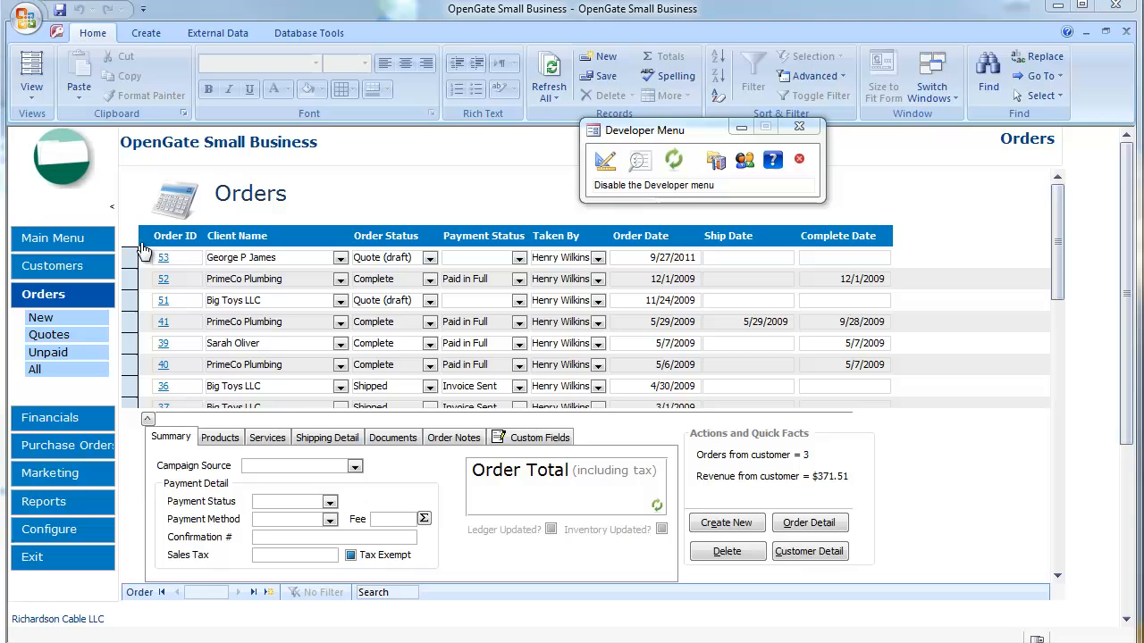
left_click(164, 258)
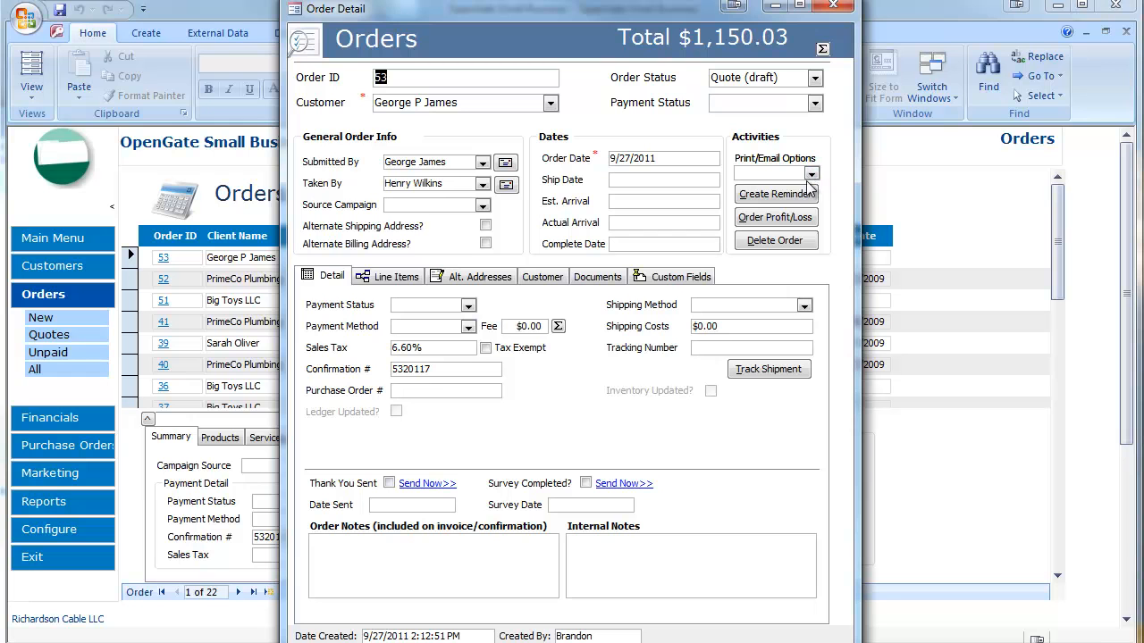
left_click(388, 276)
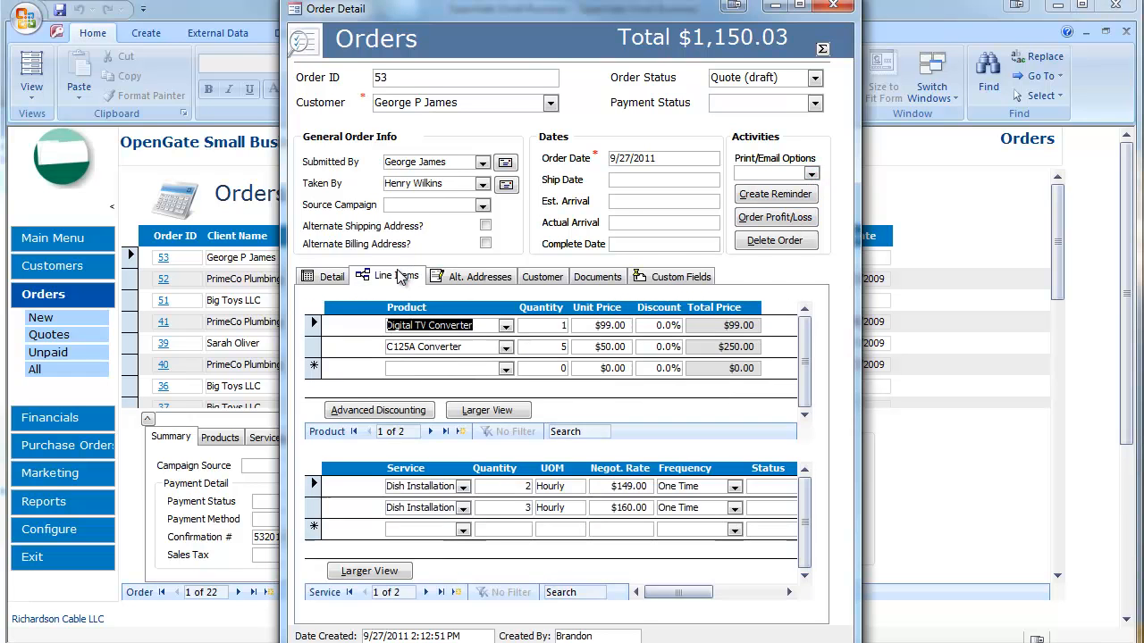
left_click(333, 276)
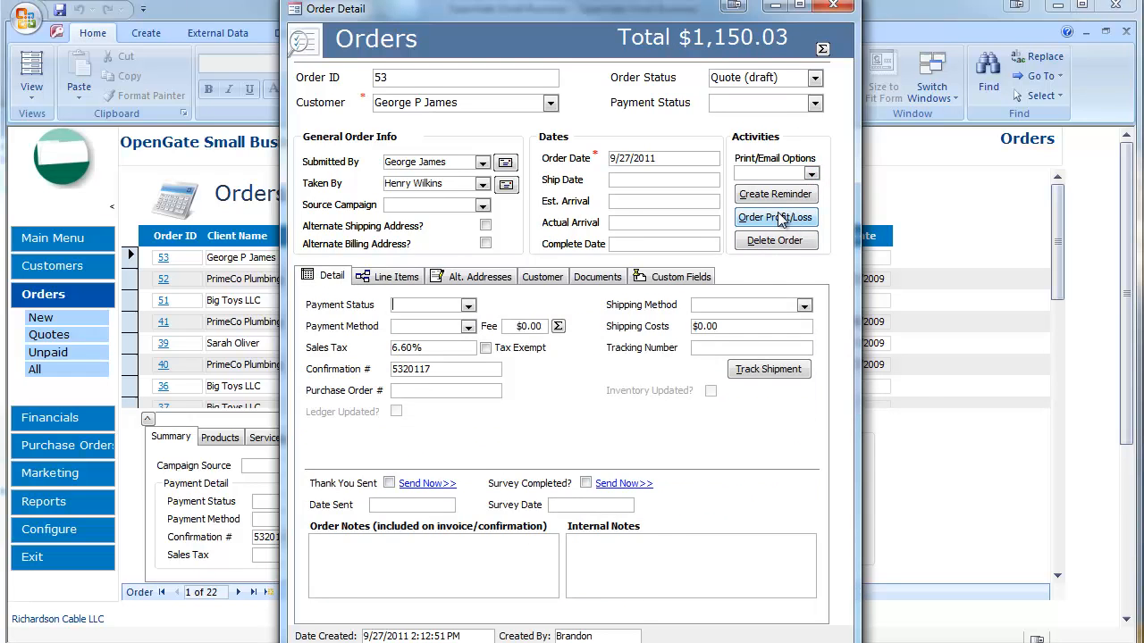
Preview order 53's Profit and Loss summary, zoom in to read it, then close it
left_click(776, 218)
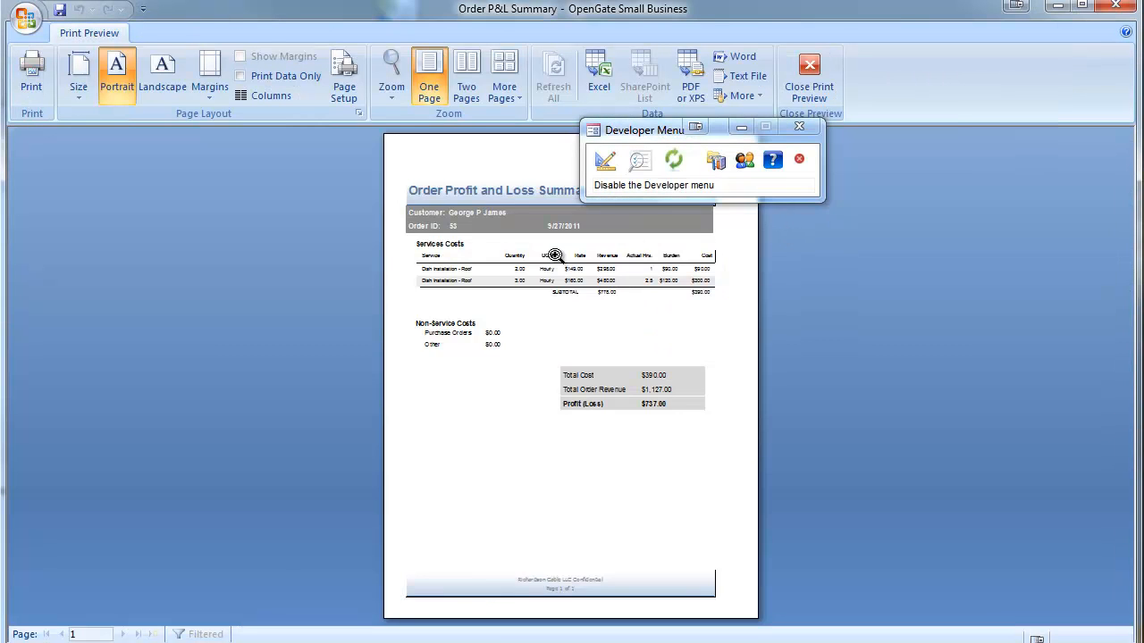
left_click(390, 71)
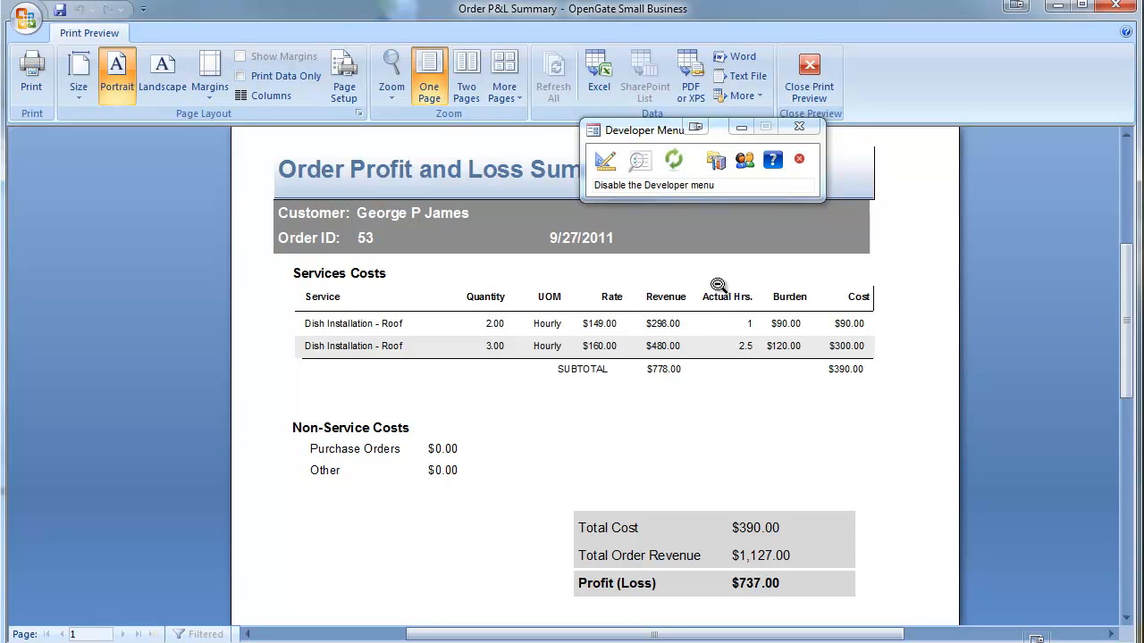
mouse_move(801, 326)
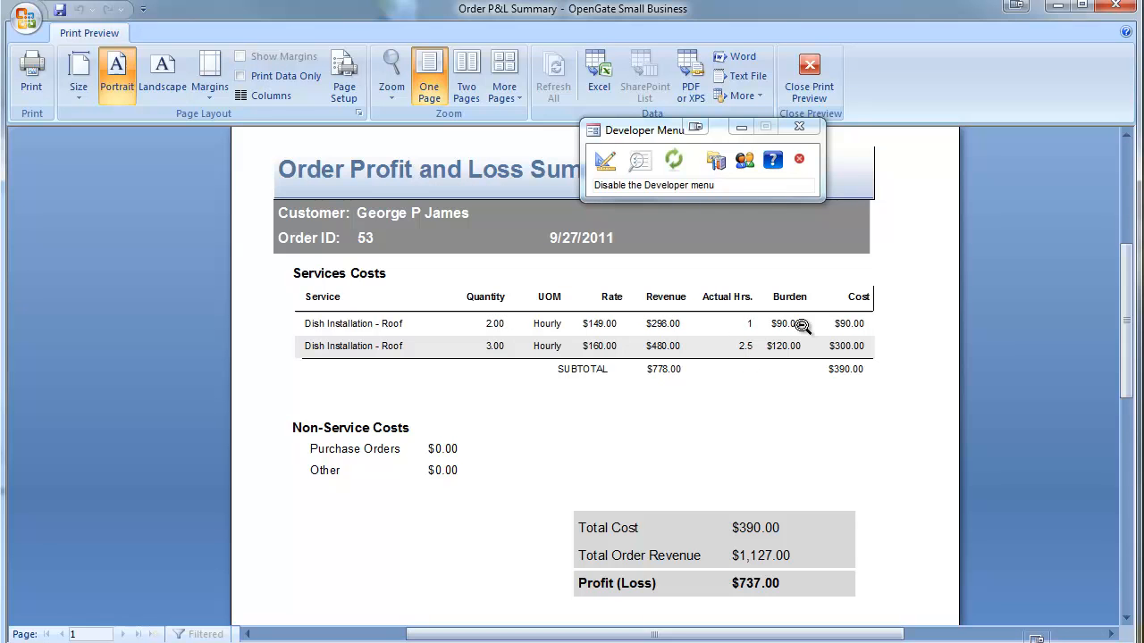
mouse_move(790, 296)
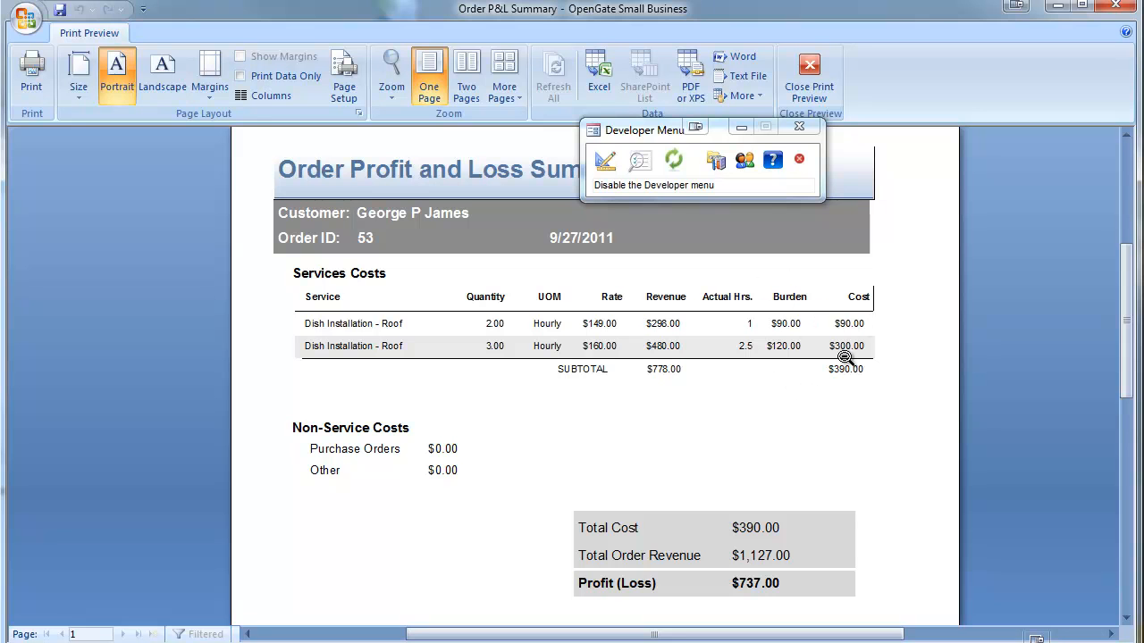
mouse_move(854, 407)
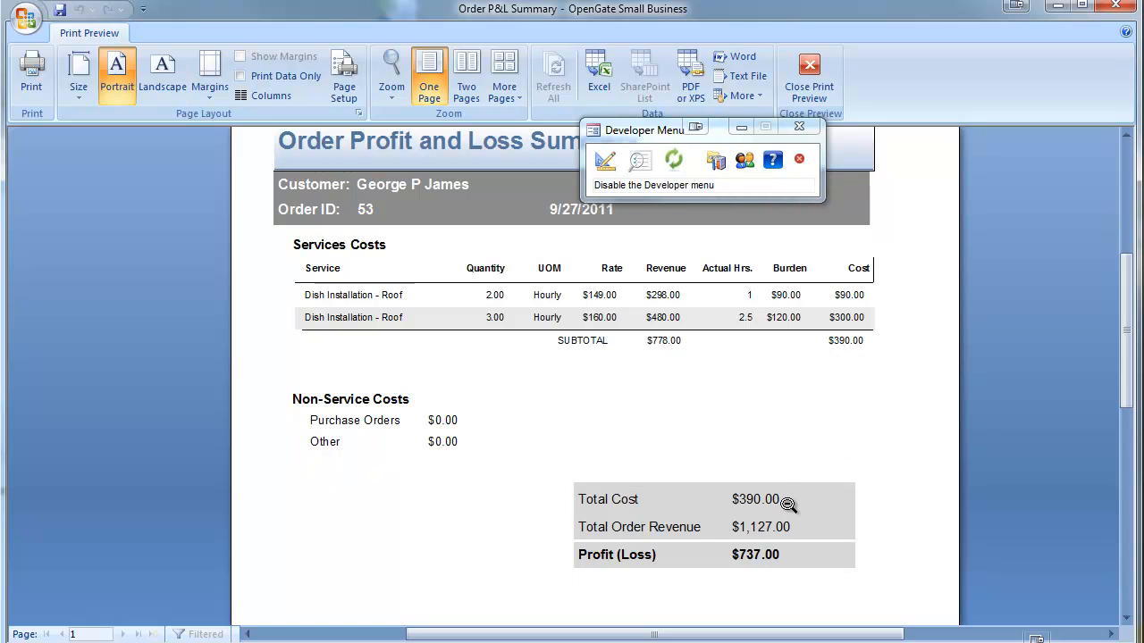
mouse_move(747, 615)
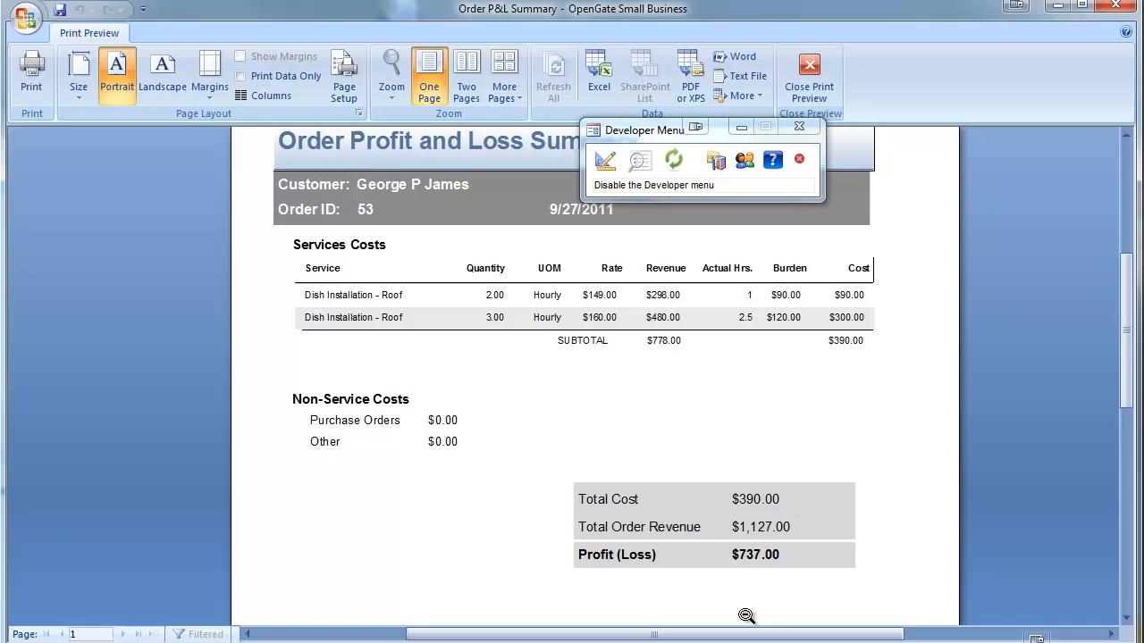
mouse_move(754, 527)
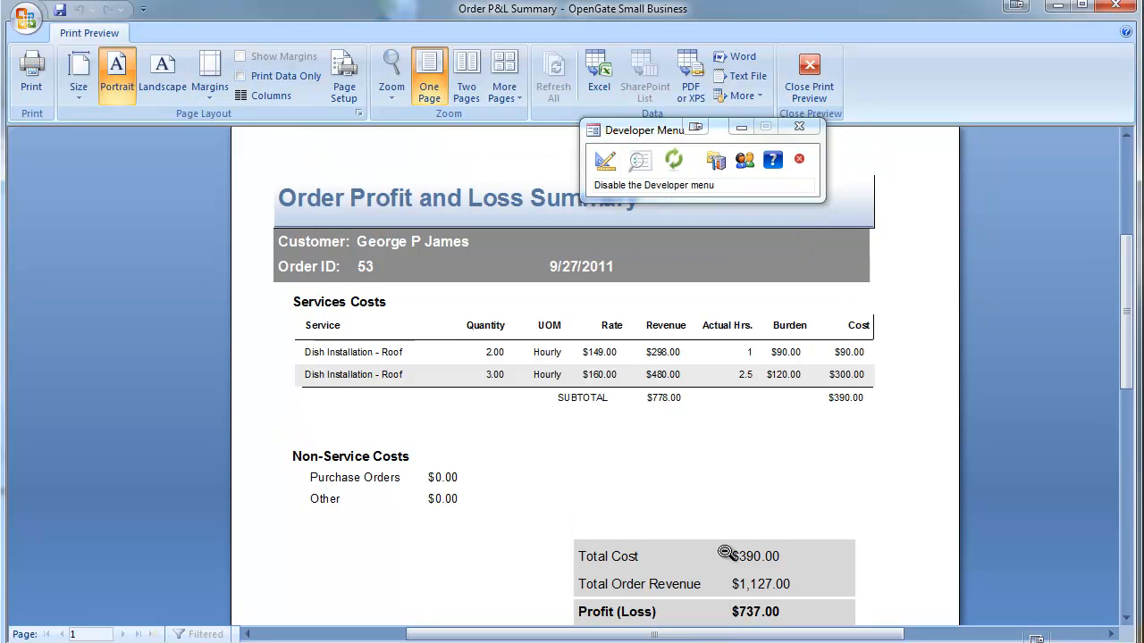
left_click(808, 75)
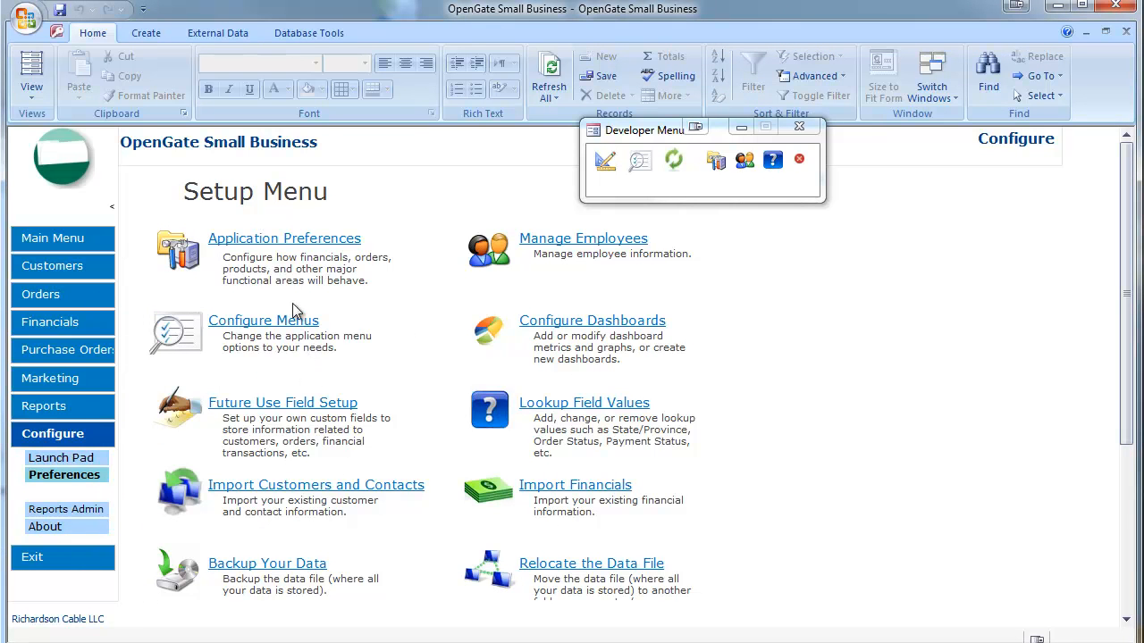
In Application Preferences Orders, enable custom order numbers with starting order ID 236
left_click(284, 237)
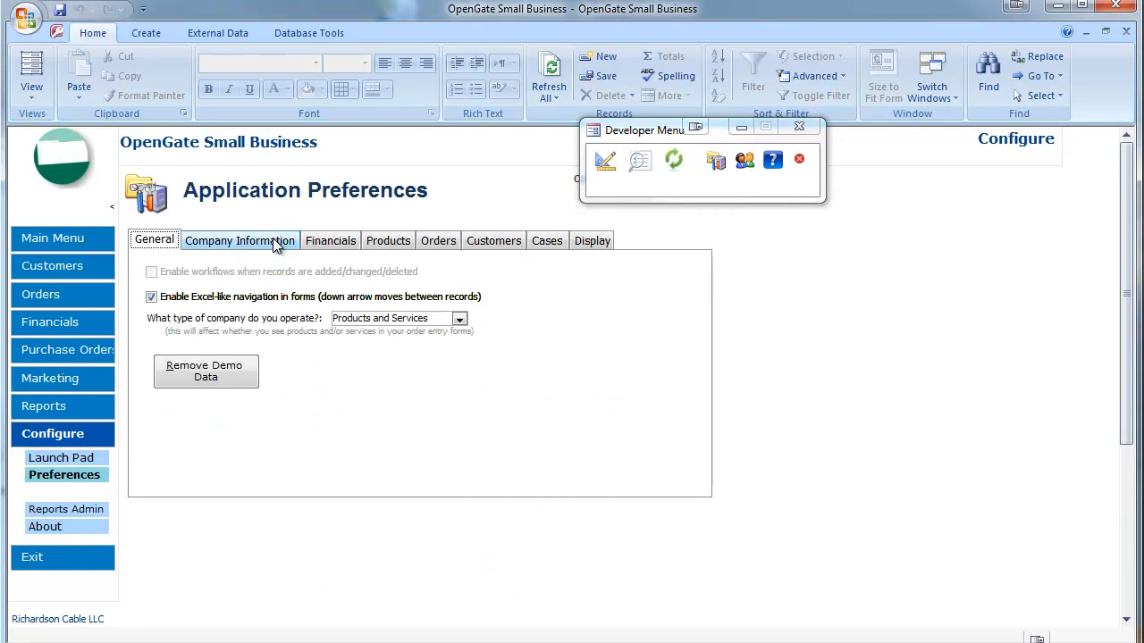
left_click(438, 240)
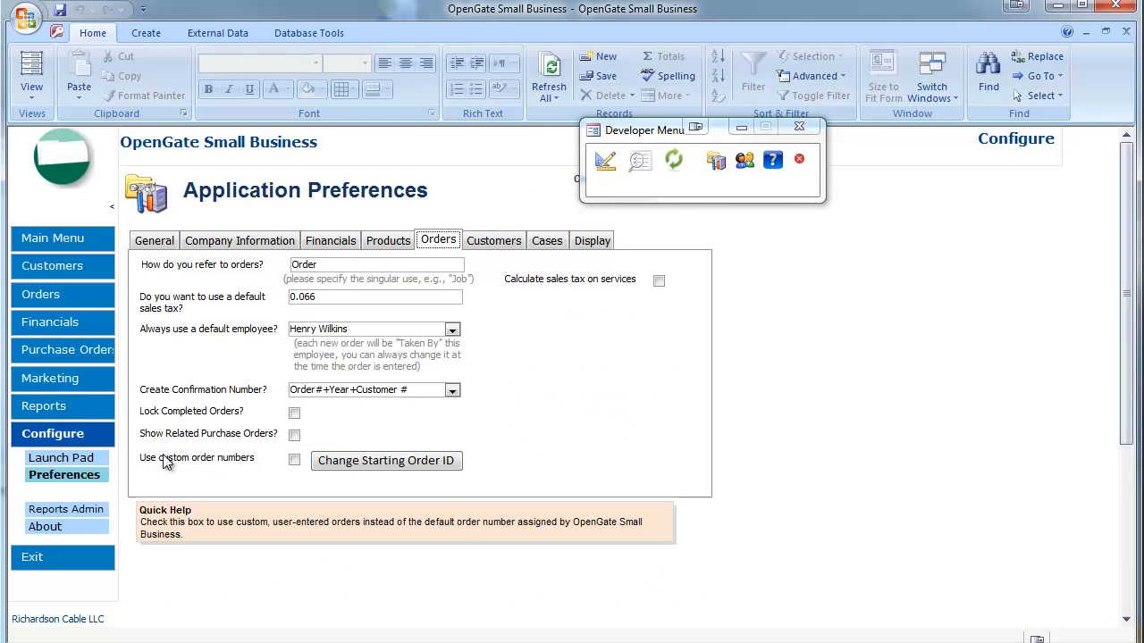
left_click(295, 459)
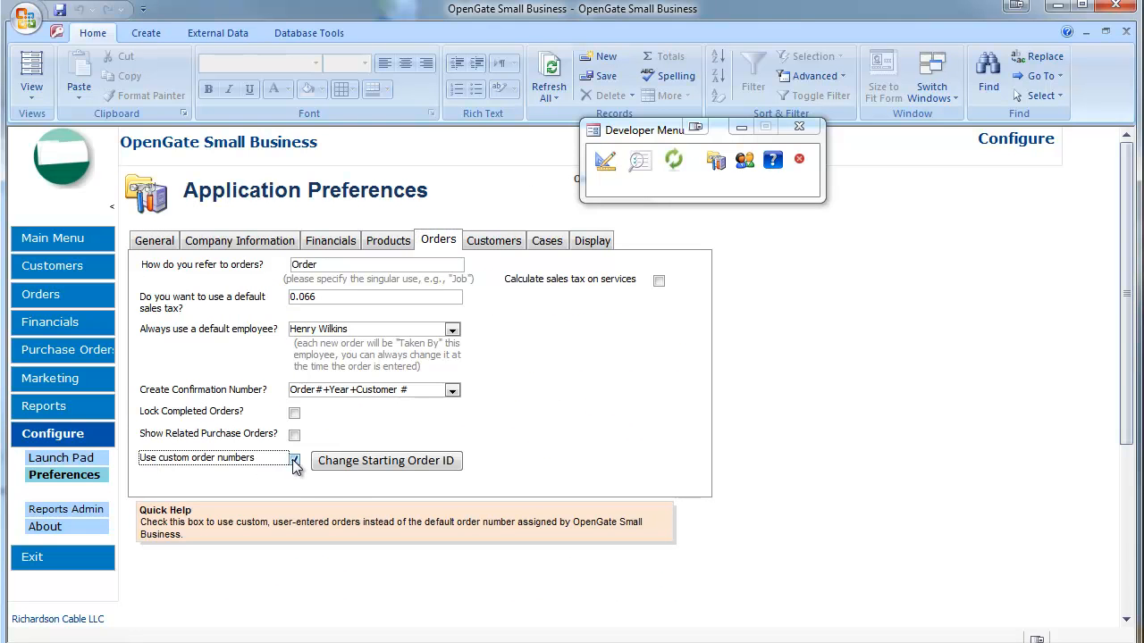
left_click(386, 461)
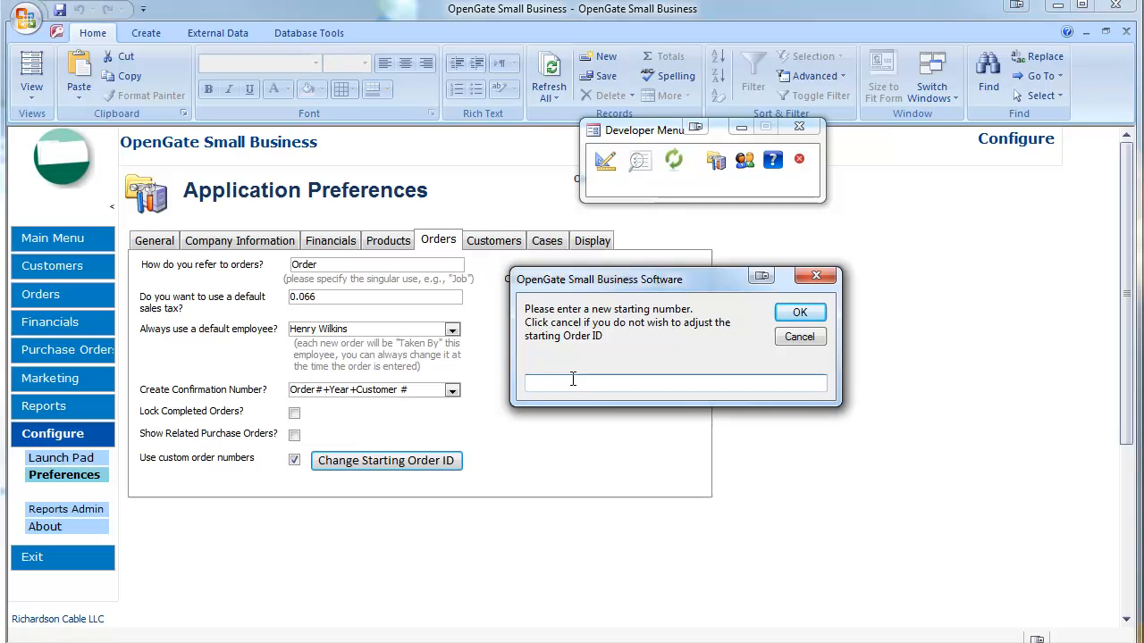
type("236")
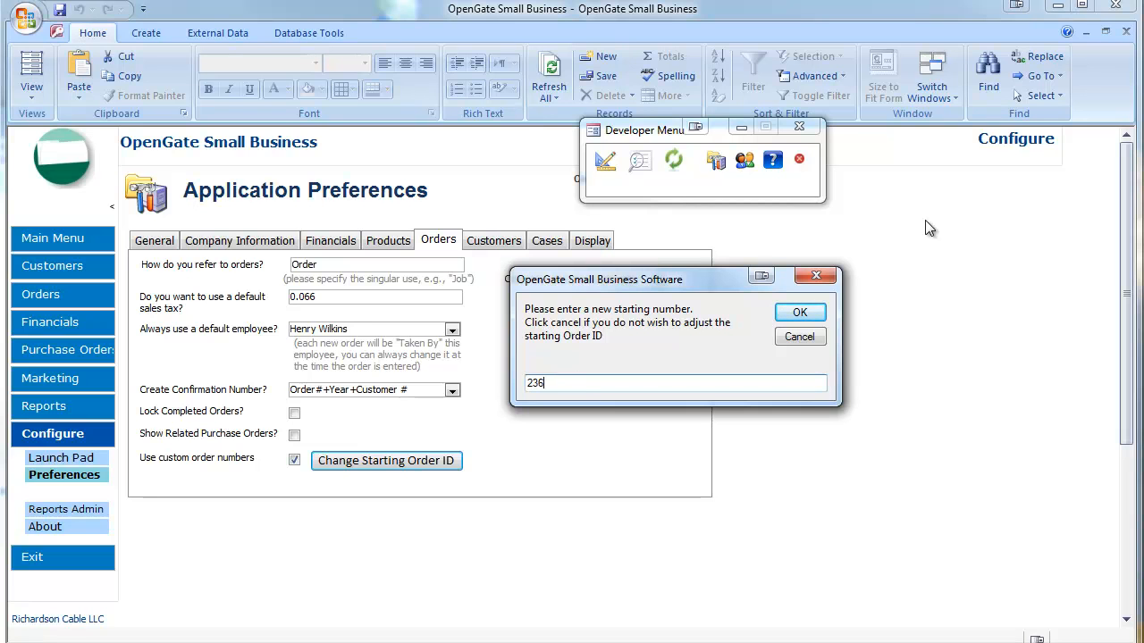
left_click(799, 311)
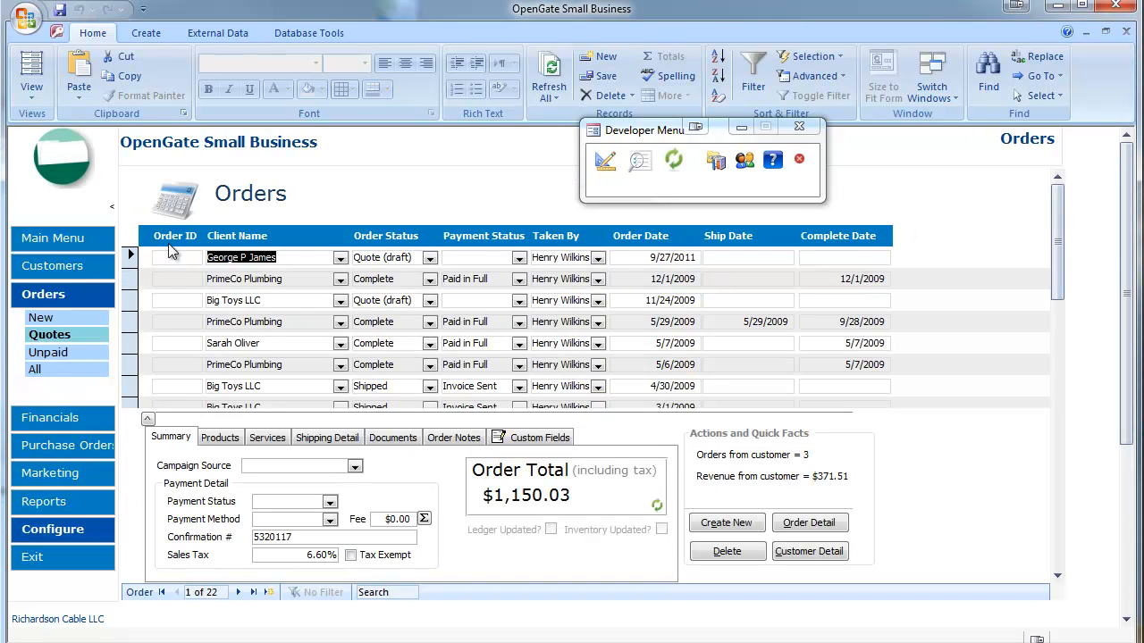
Give the 5/7/2009 order the custom ID 231 and check its Order Detail
scroll("down", 3)
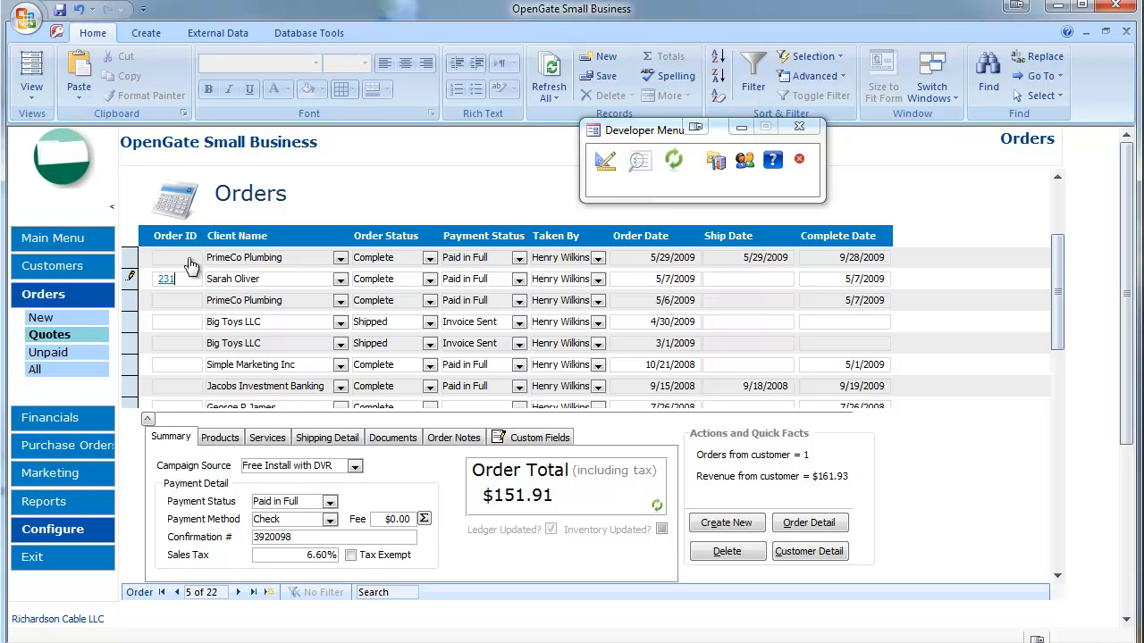
mouse_move(286, 300)
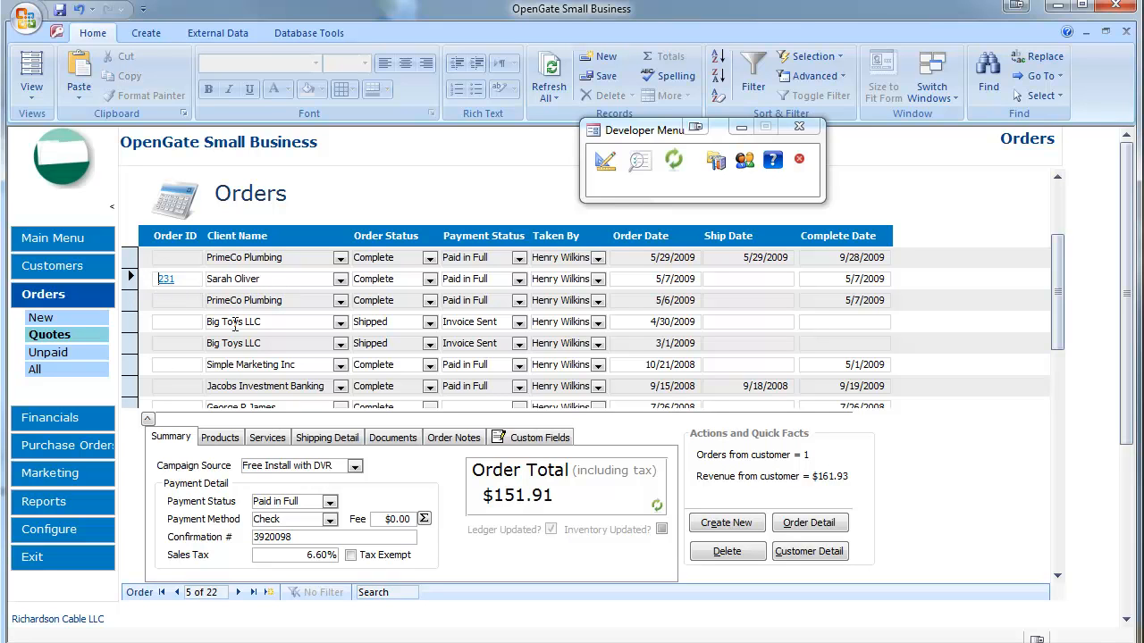
mouse_move(808, 551)
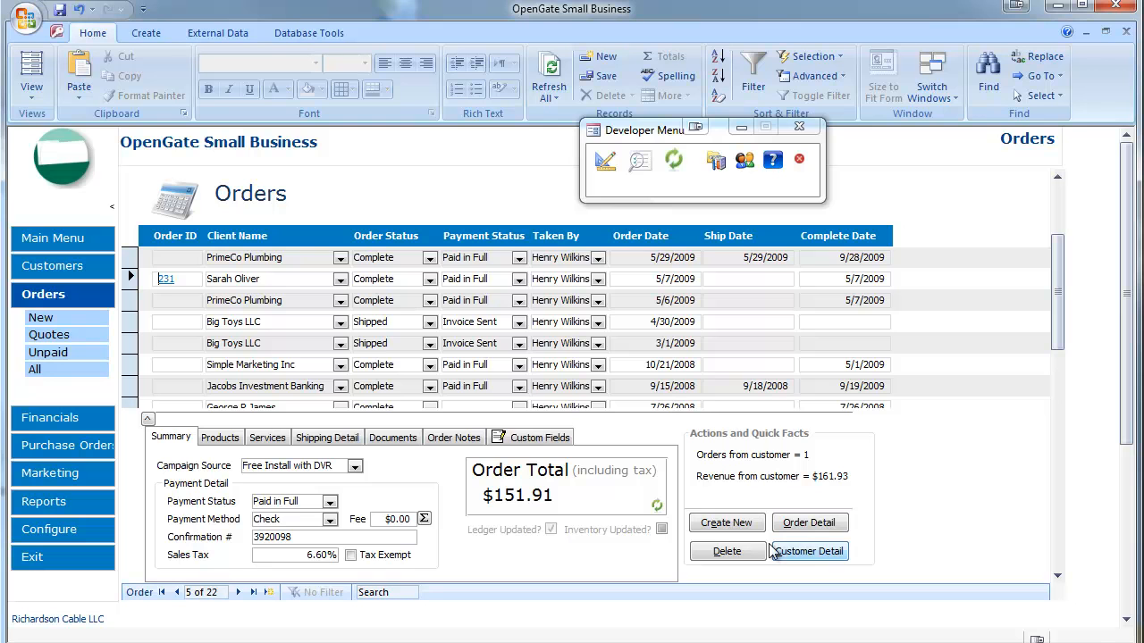
left_click(808, 522)
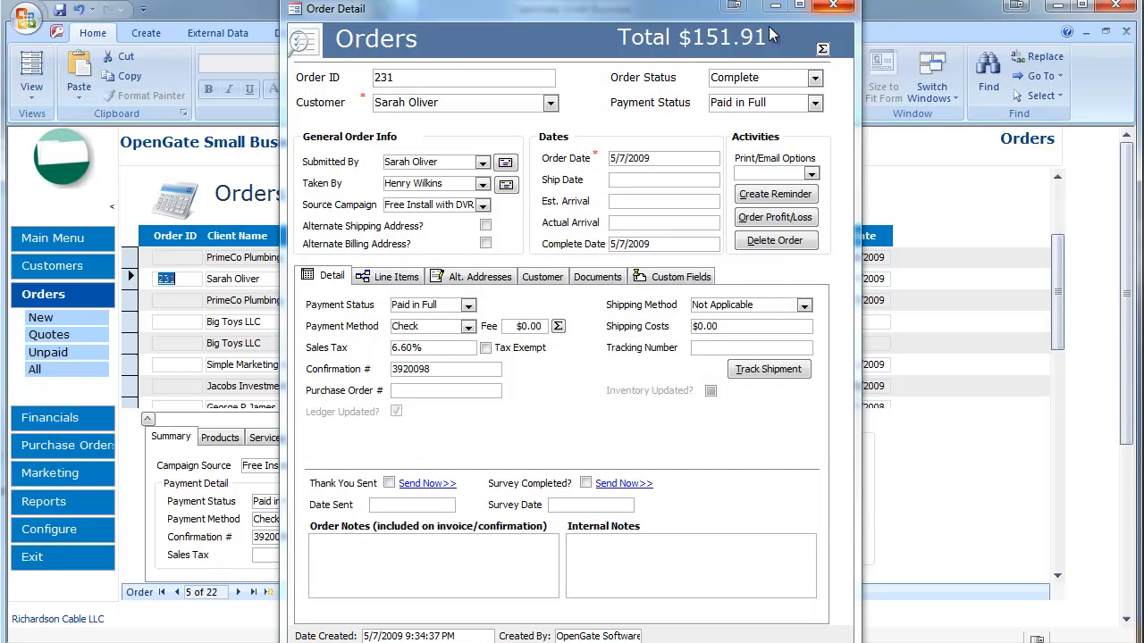
left_click(832, 7)
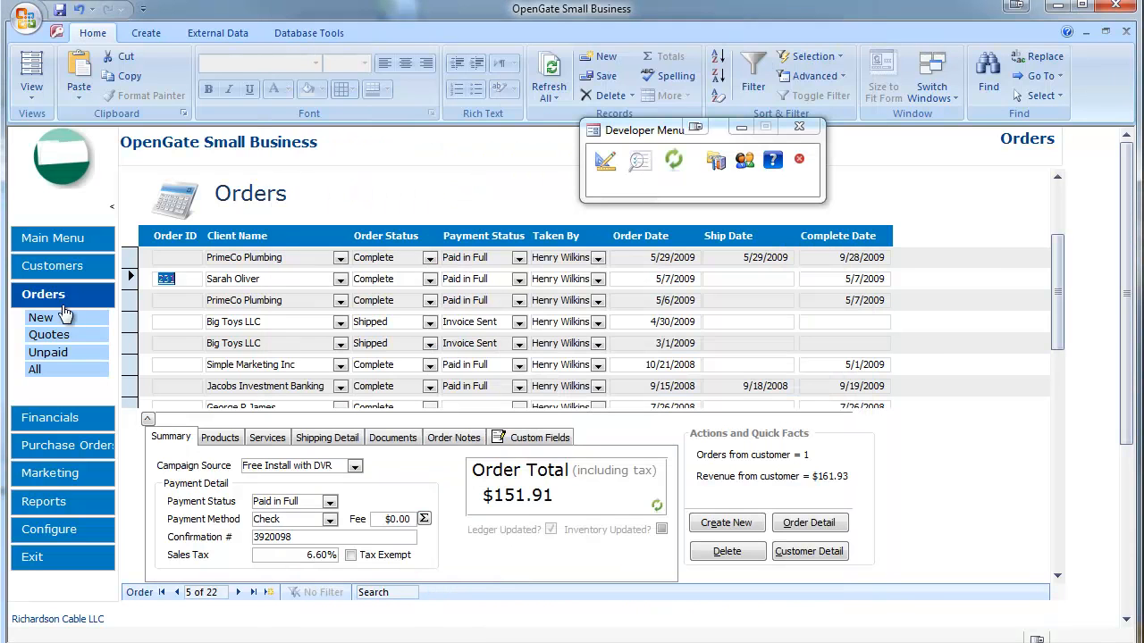
left_click(165, 278)
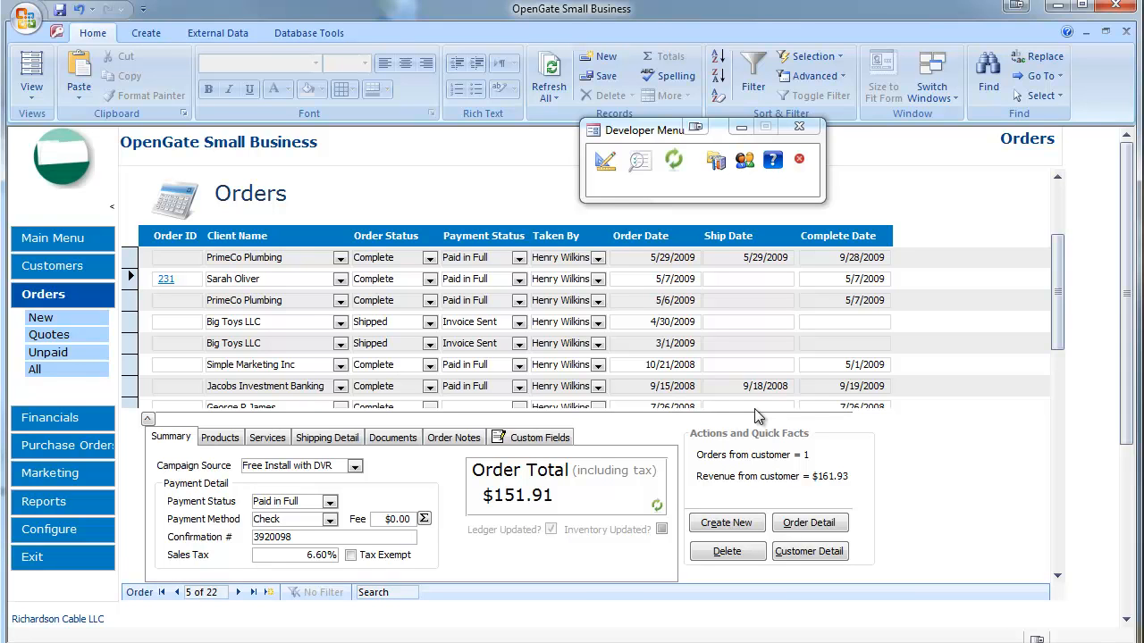
left_click(236, 279)
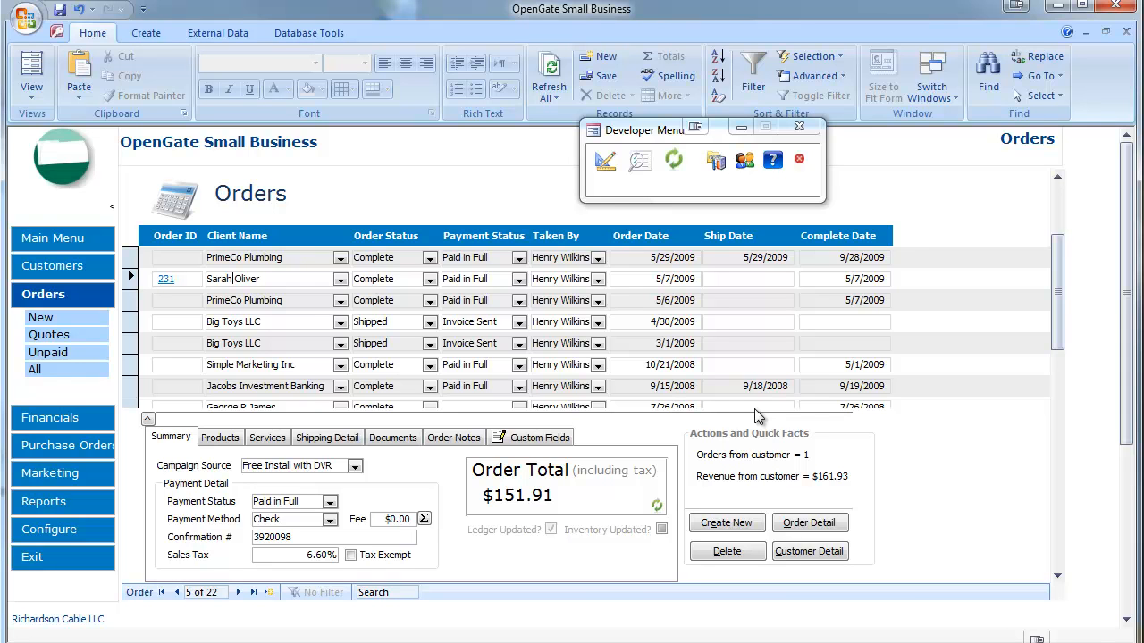
mouse_move(900, 599)
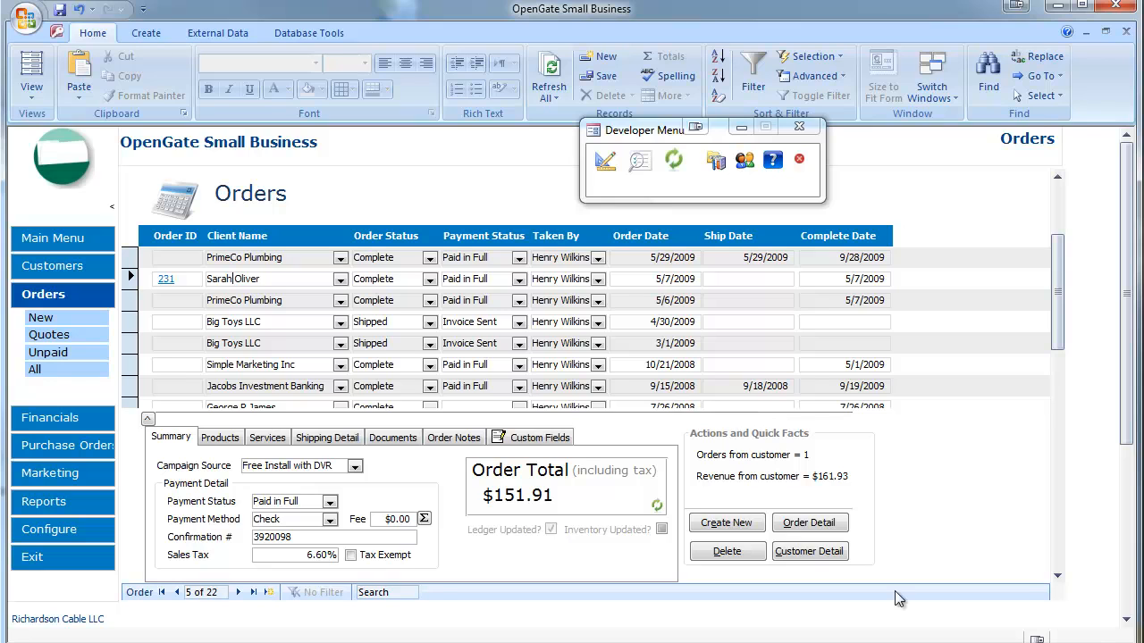